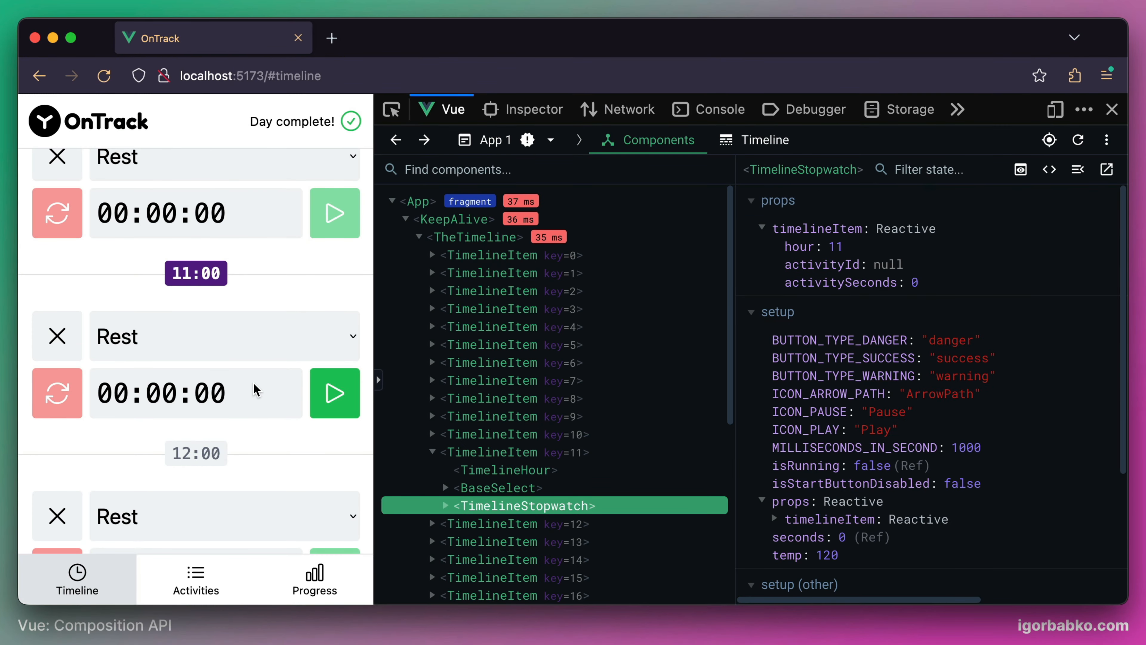
mouse_move(252, 438)
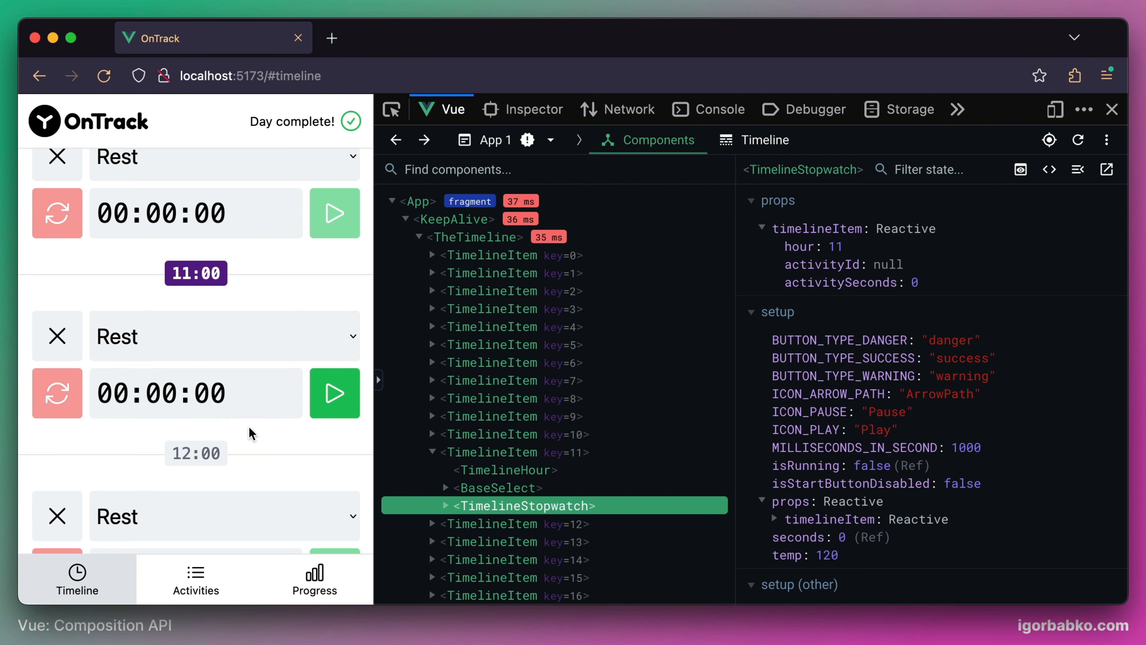
mouse_move(261, 436)
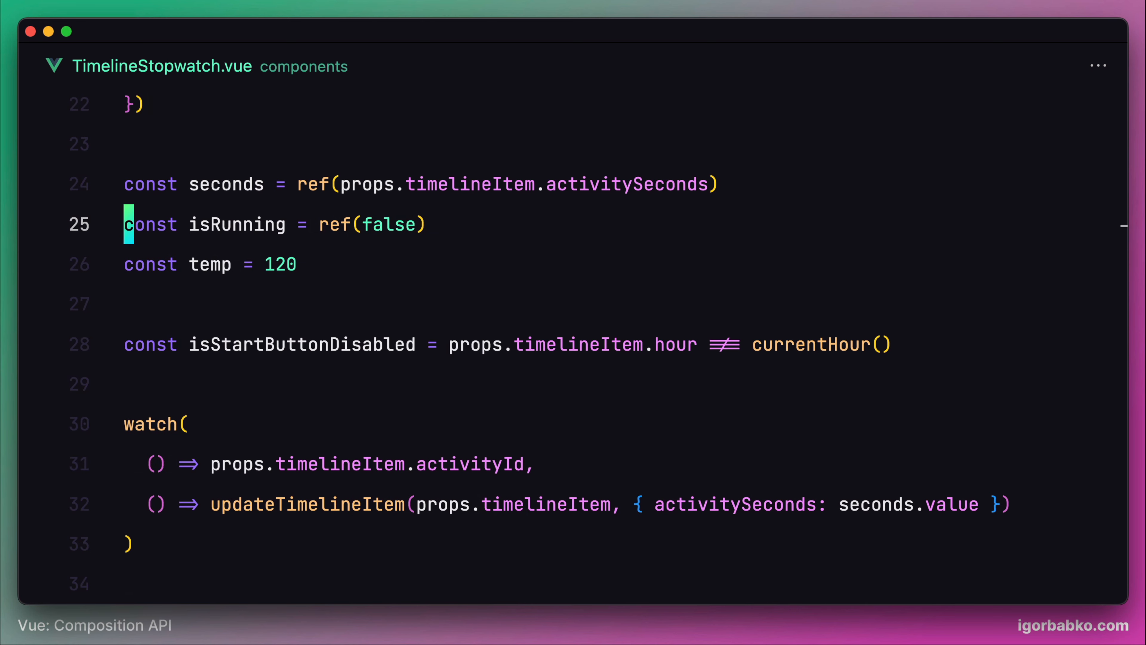
Review the stopwatch refs and start/stop/reset functions, then begin a new file path under src
left_click_drag(124, 183, 425, 225)
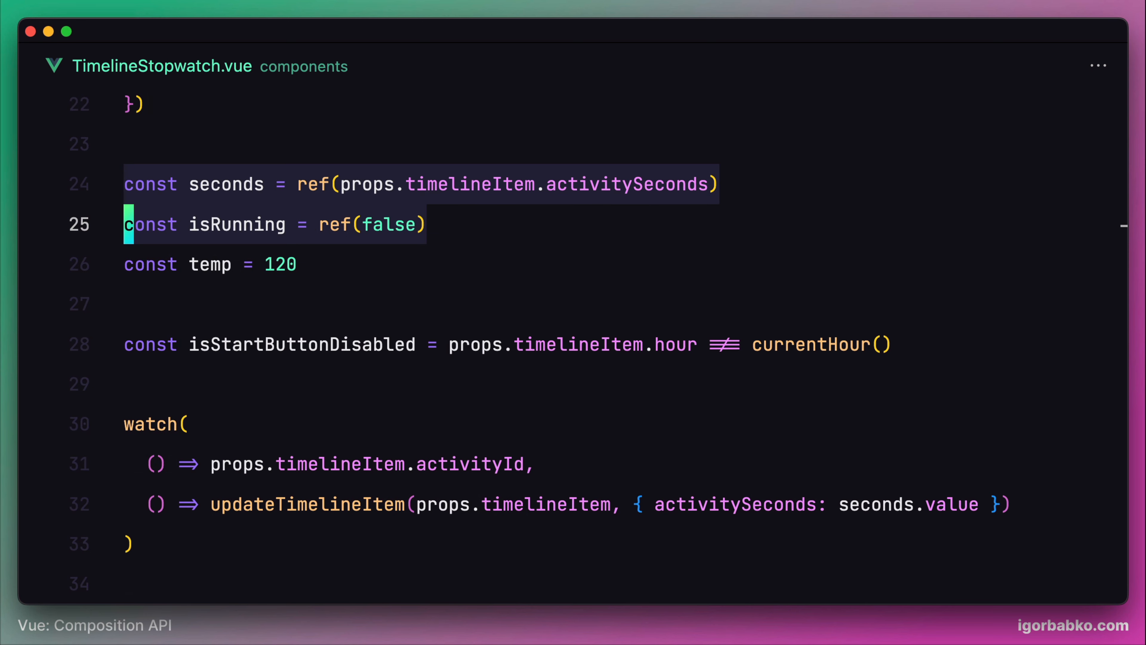
scroll("down", 3)
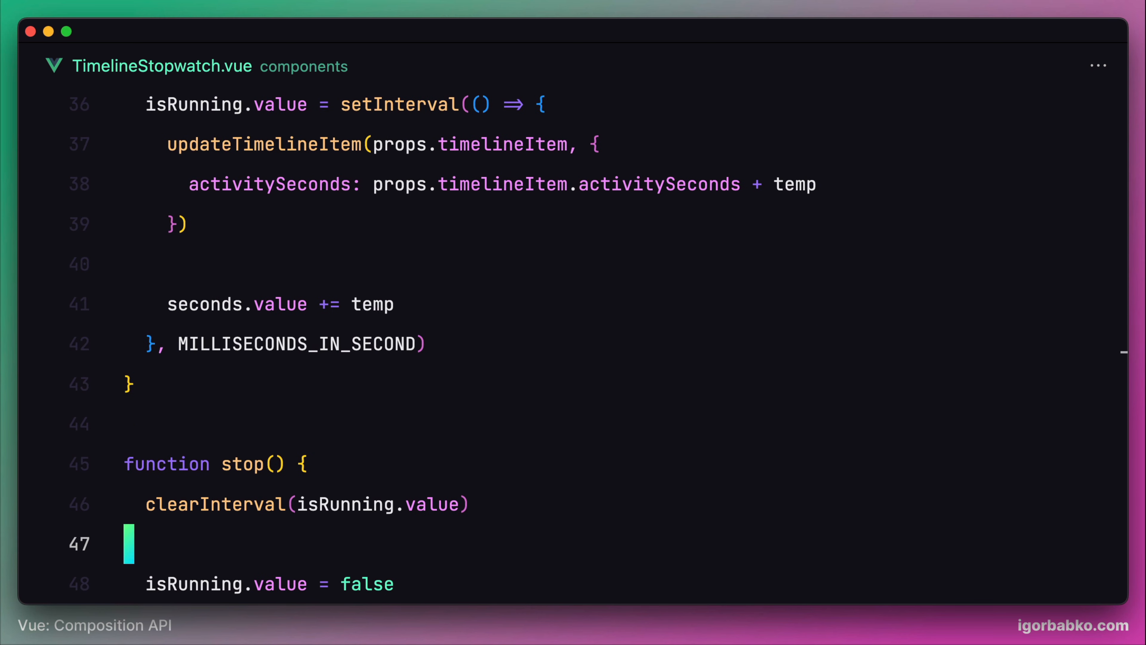
scroll("down", 3)
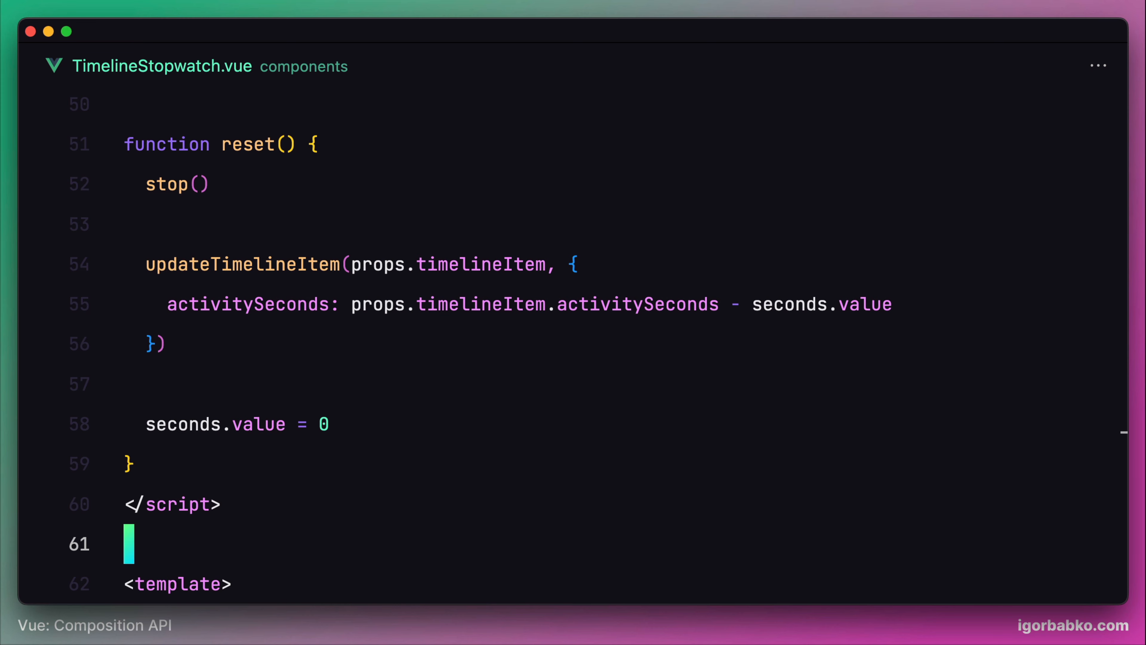
type("/Users/igorbabko/code/ontrack/src/compone")
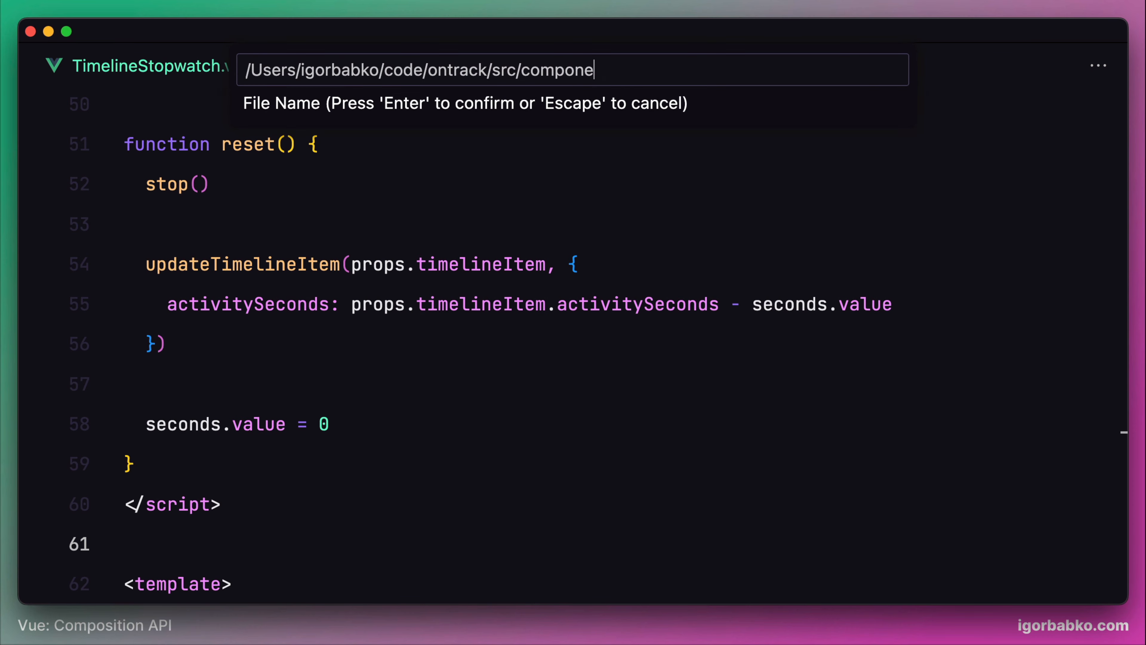
Create composables/stopwatch.js from the new-file prompt
type("sables")
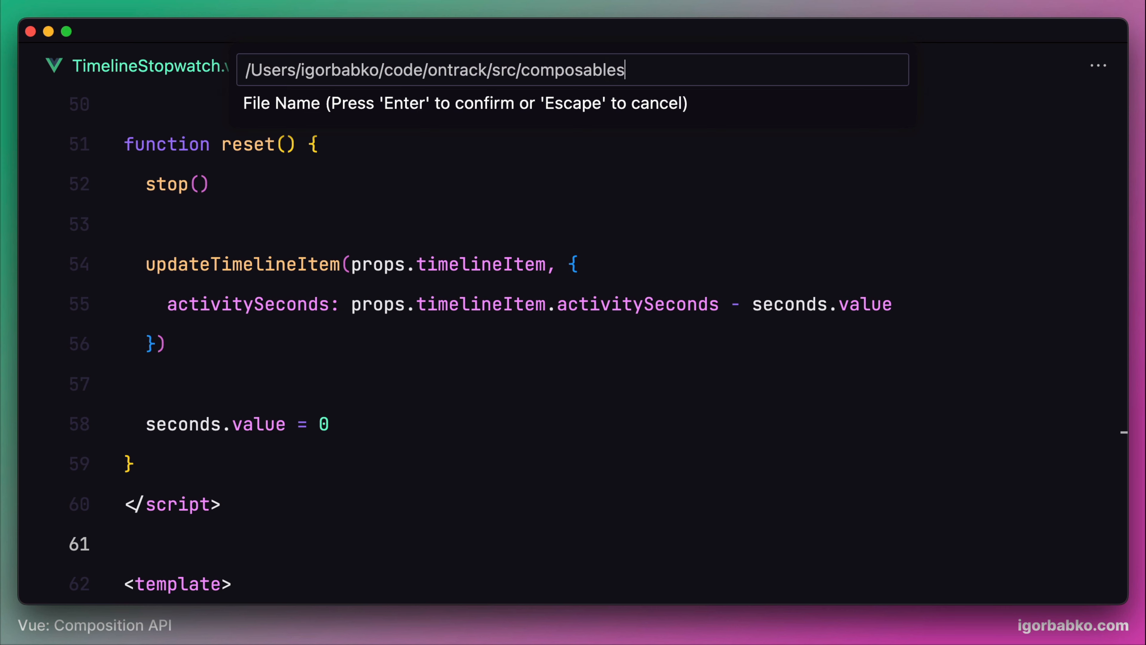
type("/stopwatch")
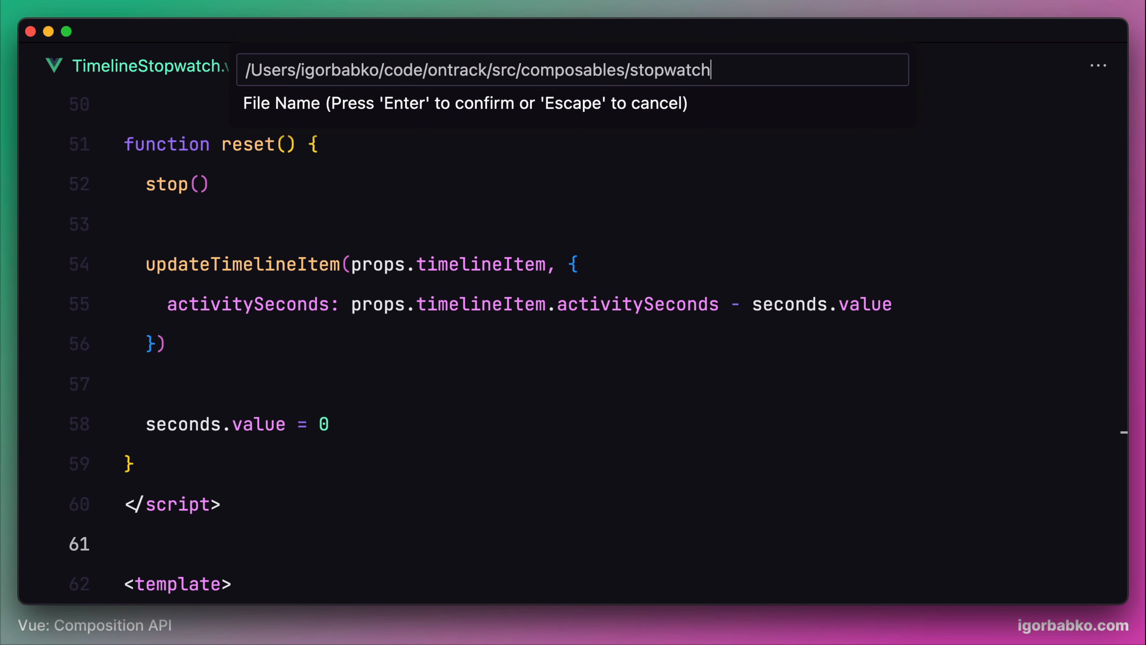
key("Enter")
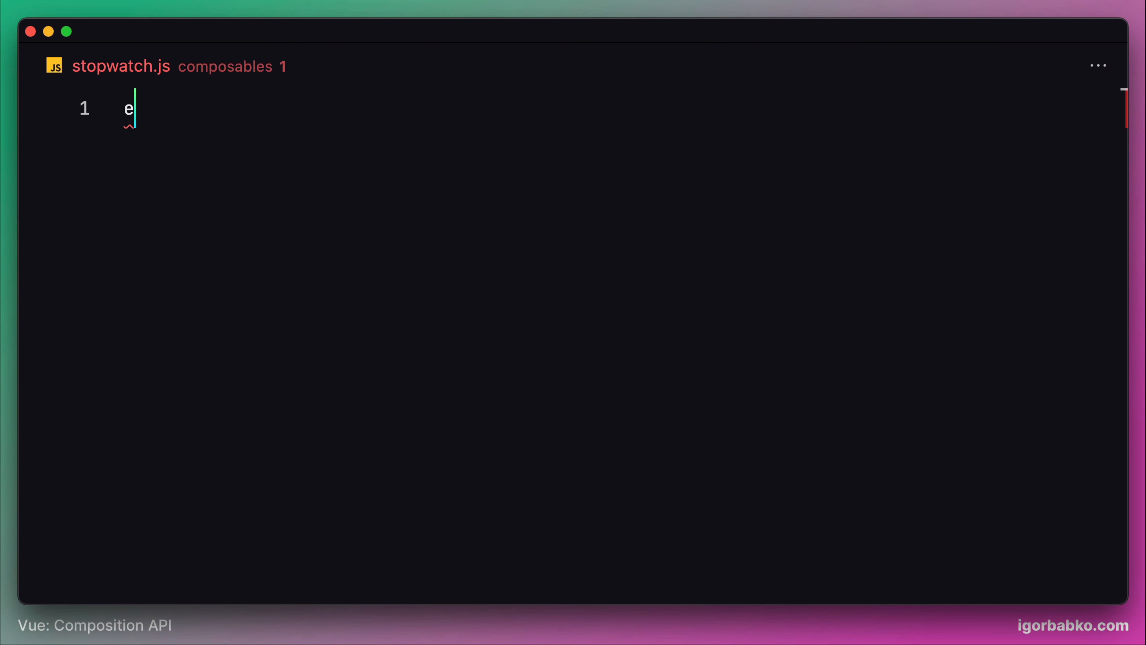
Declare export function useStopwatch() { in the new file
type("xport funct")
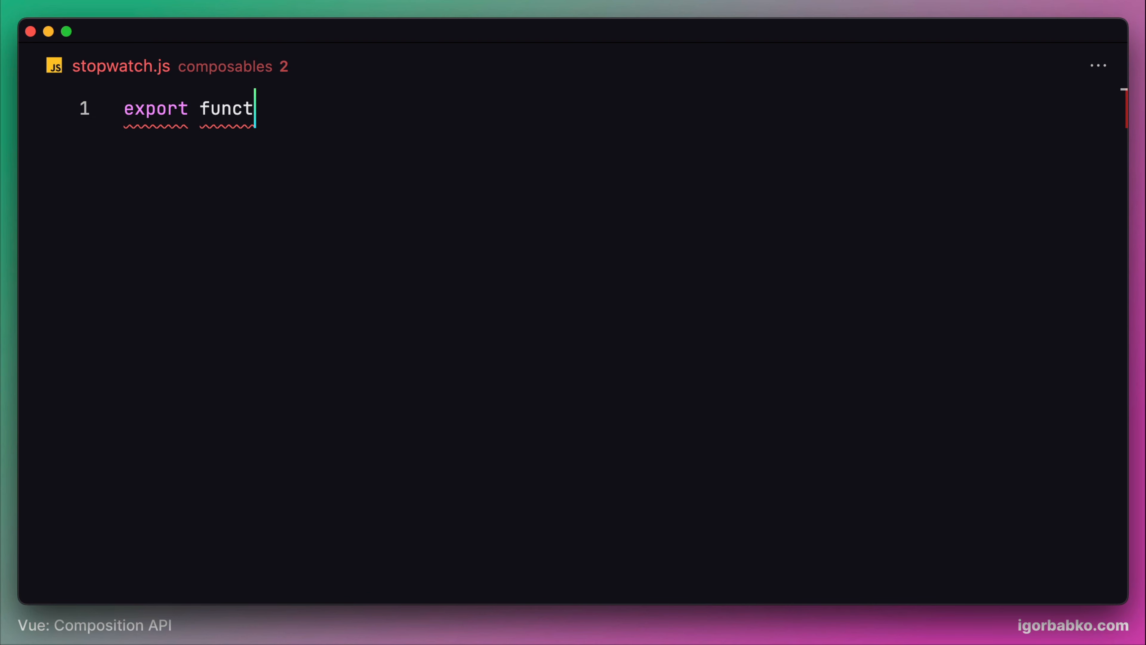
type("ion useStop")
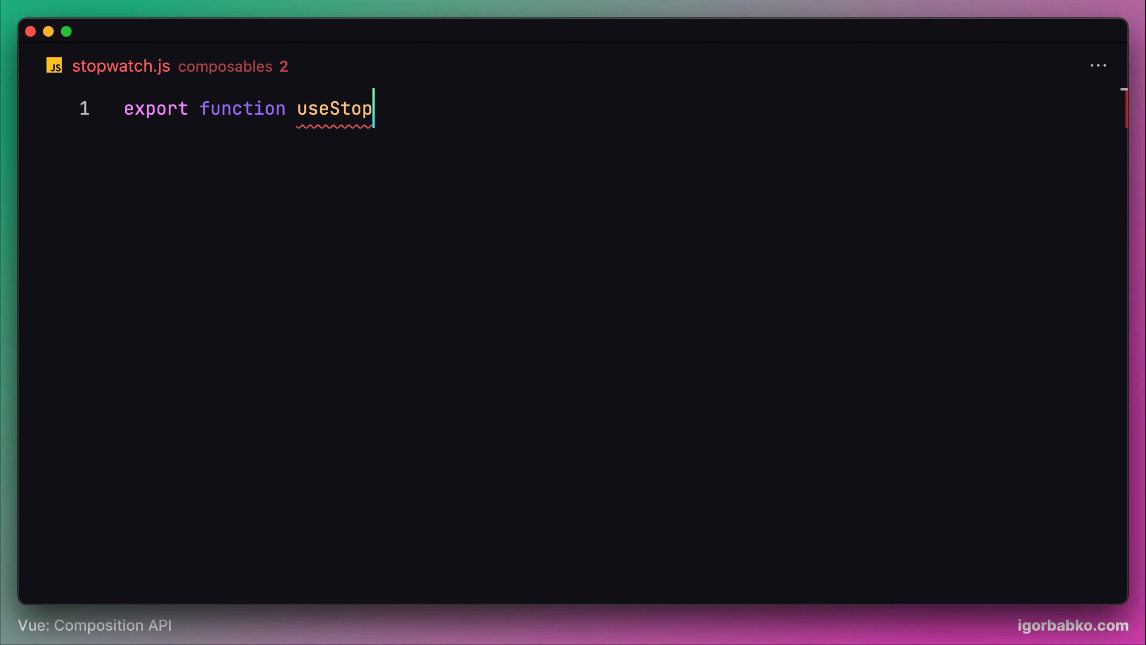
type("watch()")
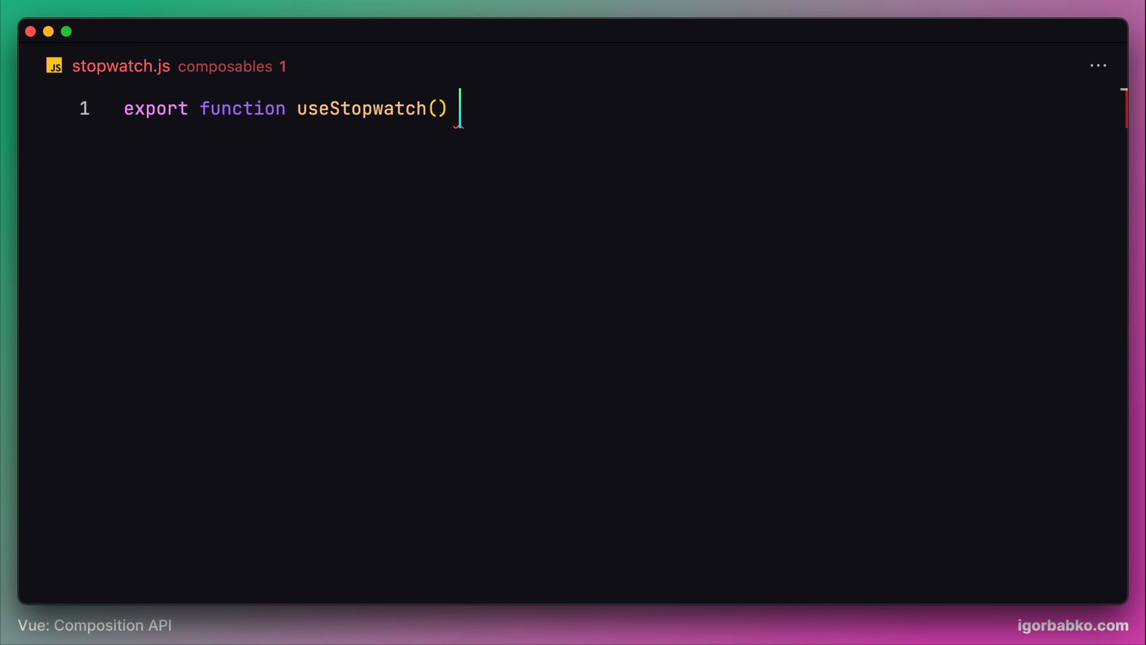
type("{")
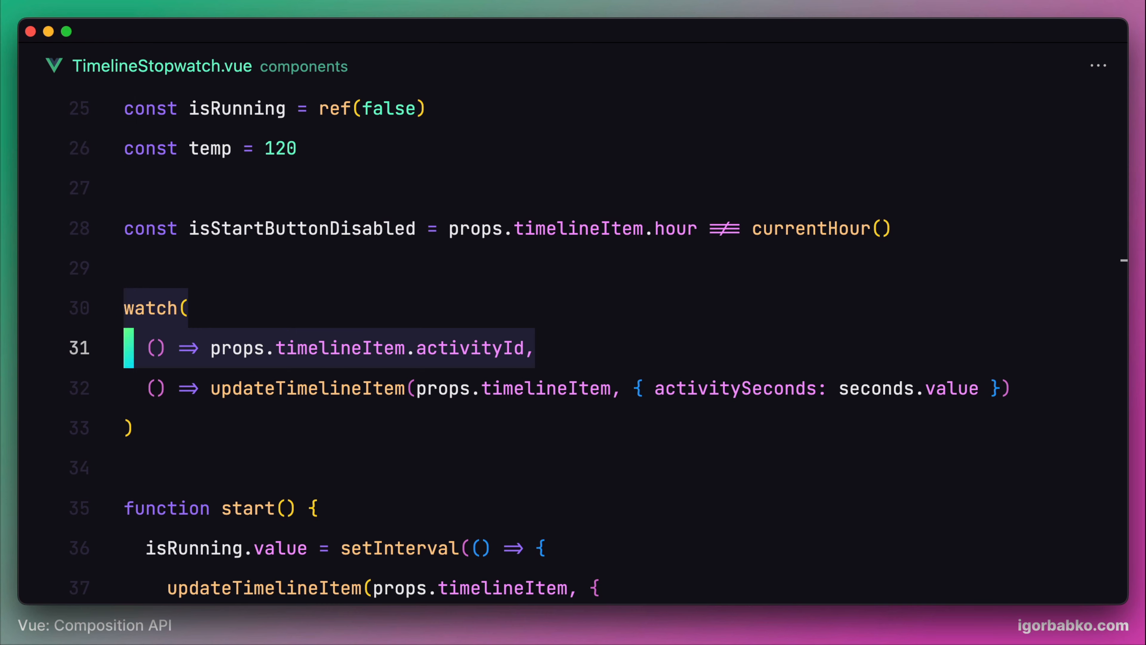
Move the watch block and start, stop, reset functions from TimelineStopwatch.vue into useStopwatch
scroll("down", 3)
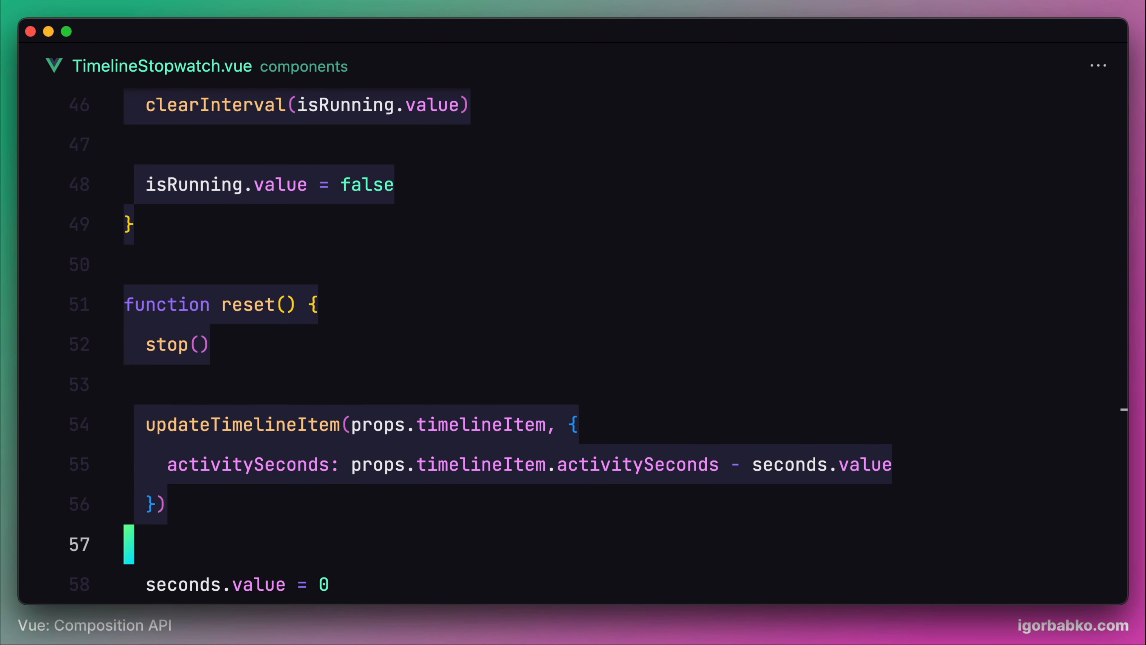
scroll("down", 3)
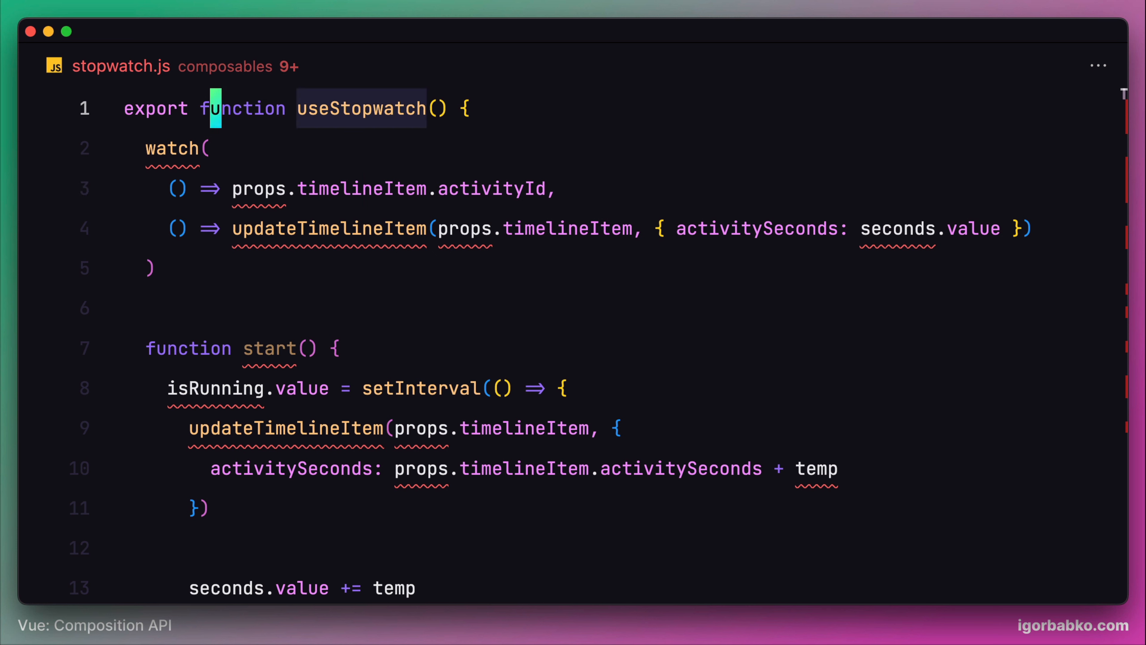
type("time")
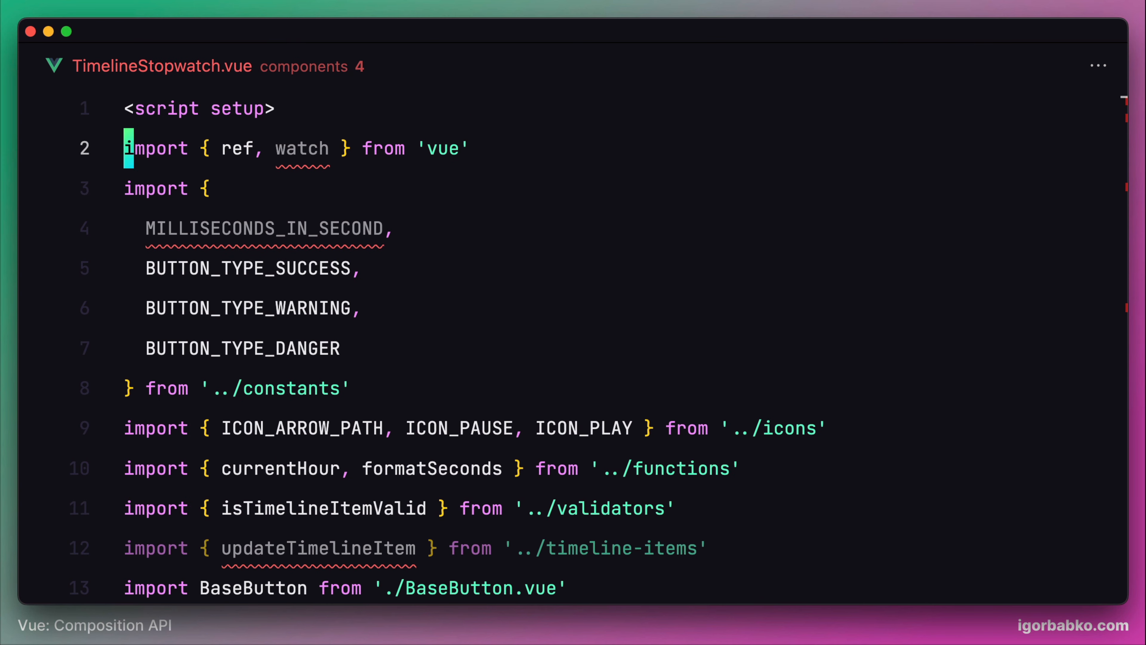
Give useStopwatch a timelineItem parameter and add import { ref, watch } from 'vue' to stopwatch.js
scroll("down", 3)
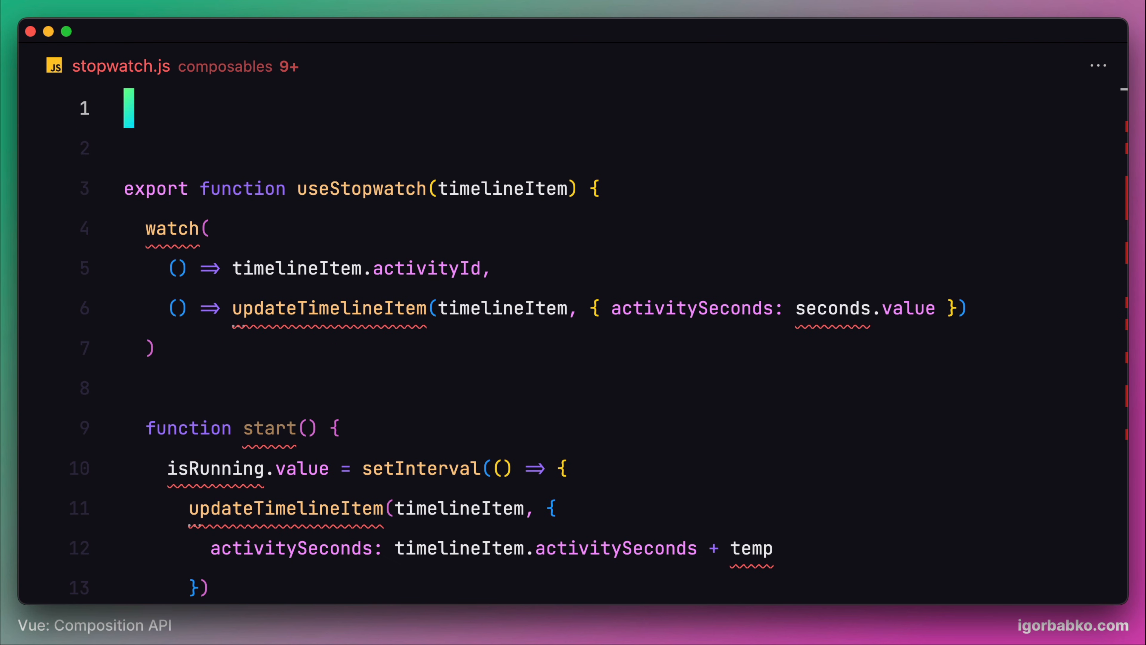
type("import { ref, watch } from 'vue'")
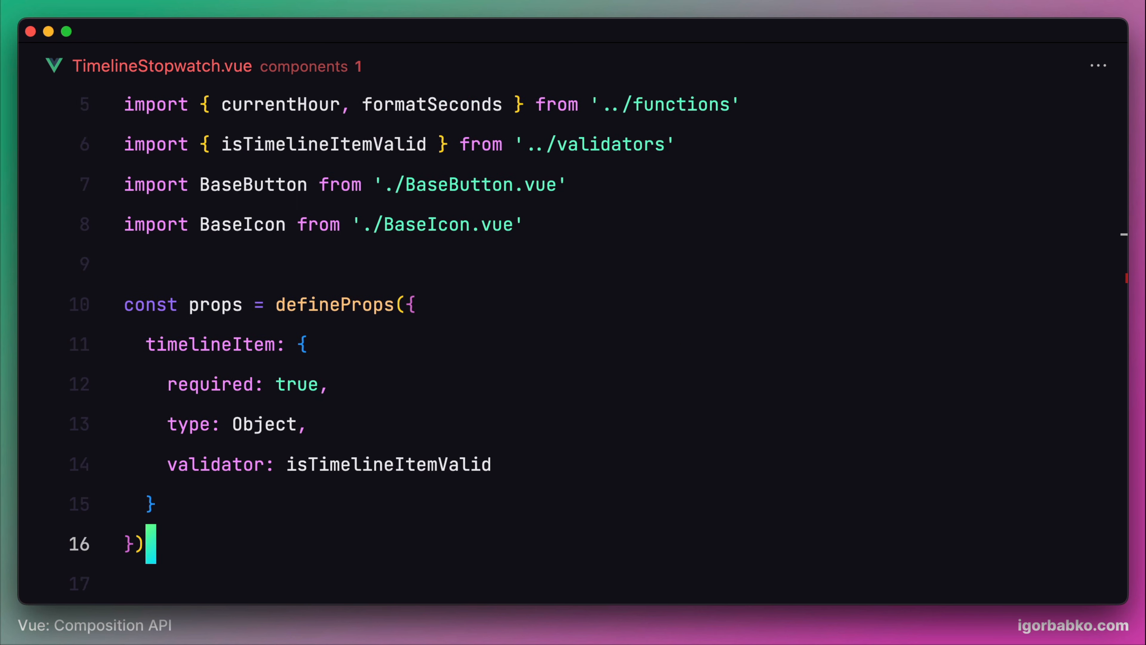
Declare seconds, isRunning and temp inside useStopwatch and add ref to the vue import
scroll("down", 3)
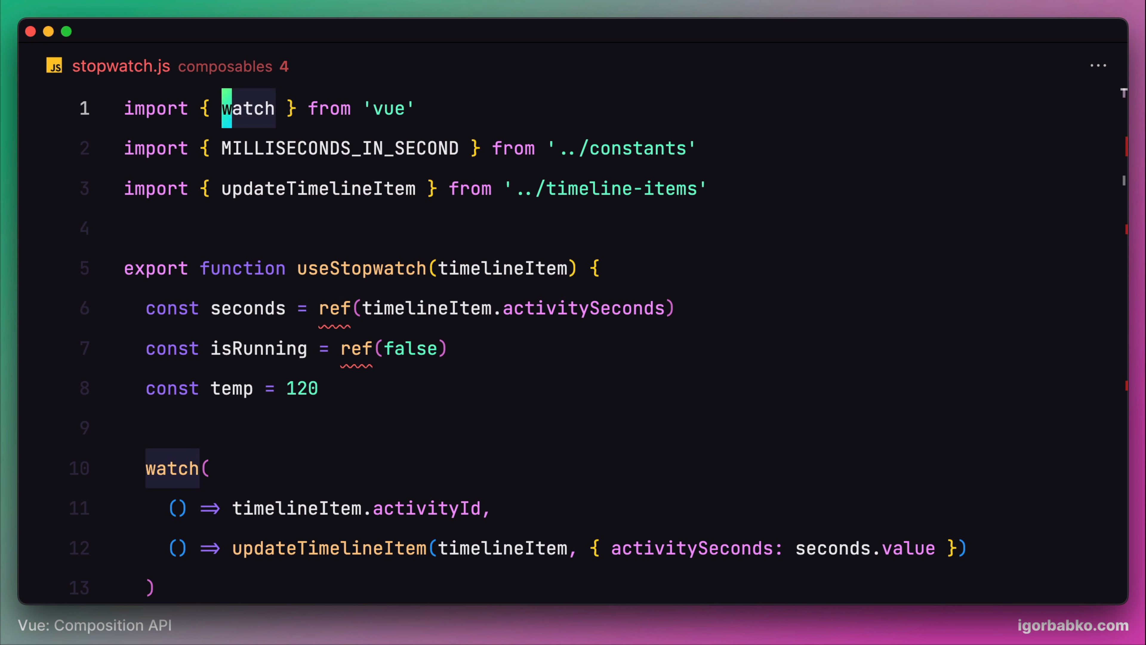
type("ref,")
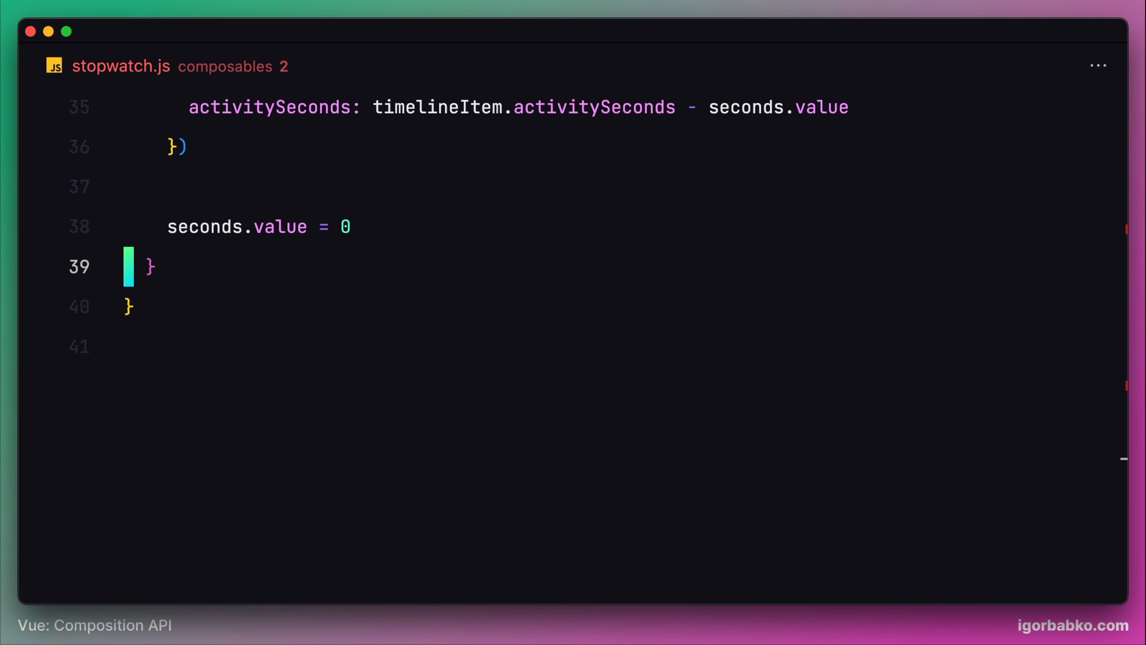
Return { seconds, isRunning, start, stop } from useStopwatch
type("return {}")
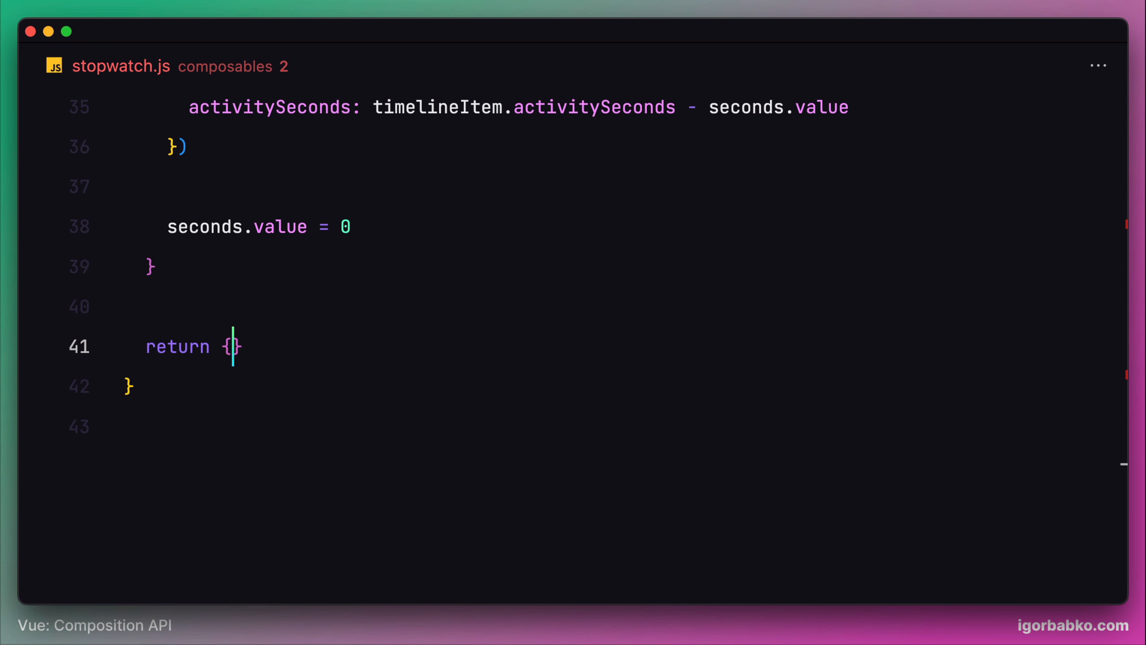
key("Enter")
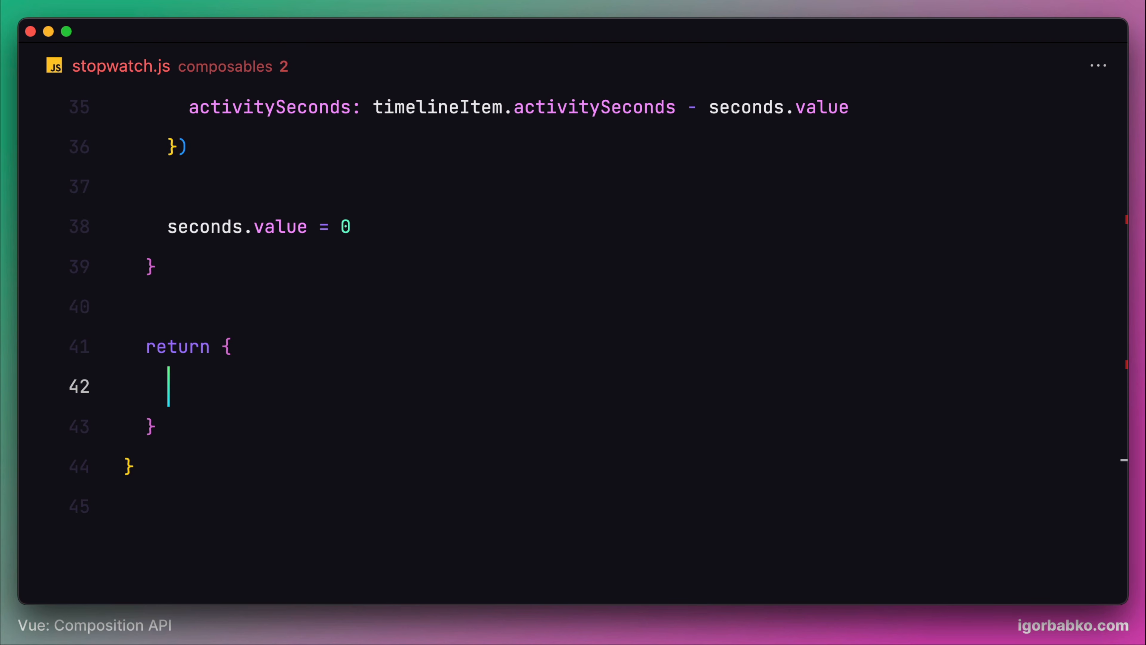
type("seconds,")
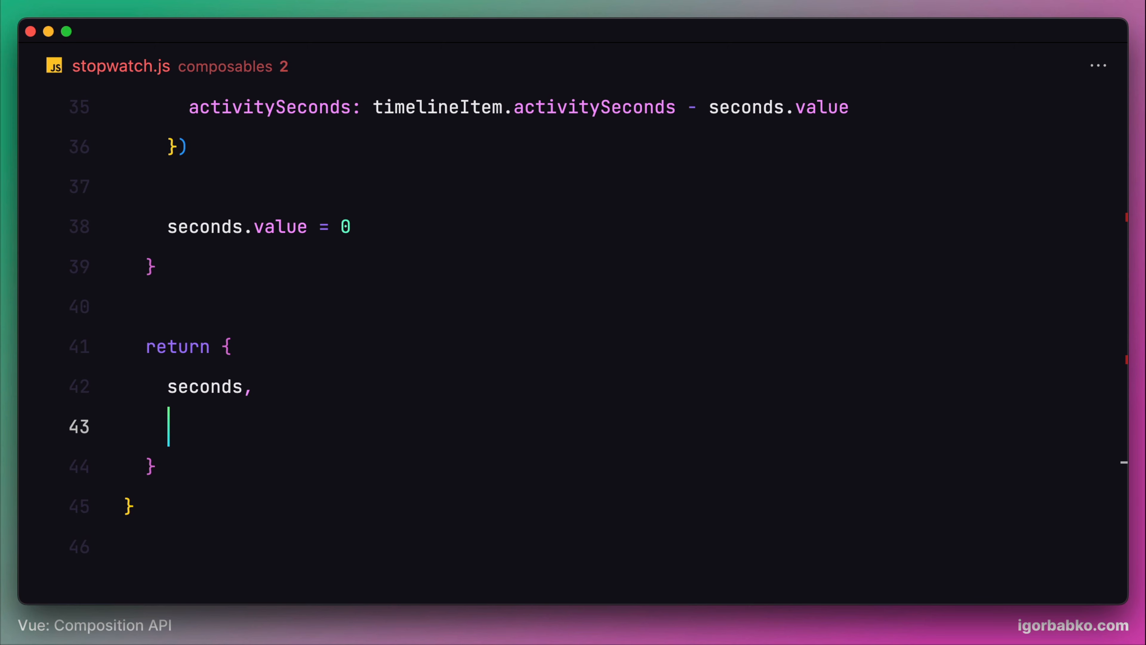
type("isRunning,")
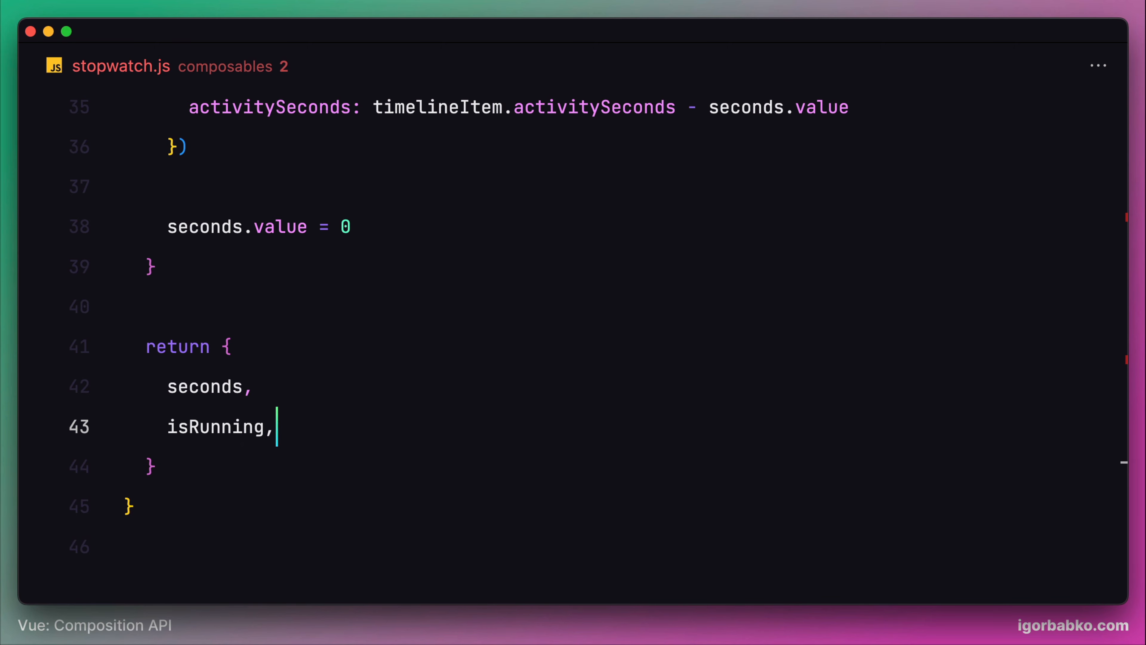
key("Enter")
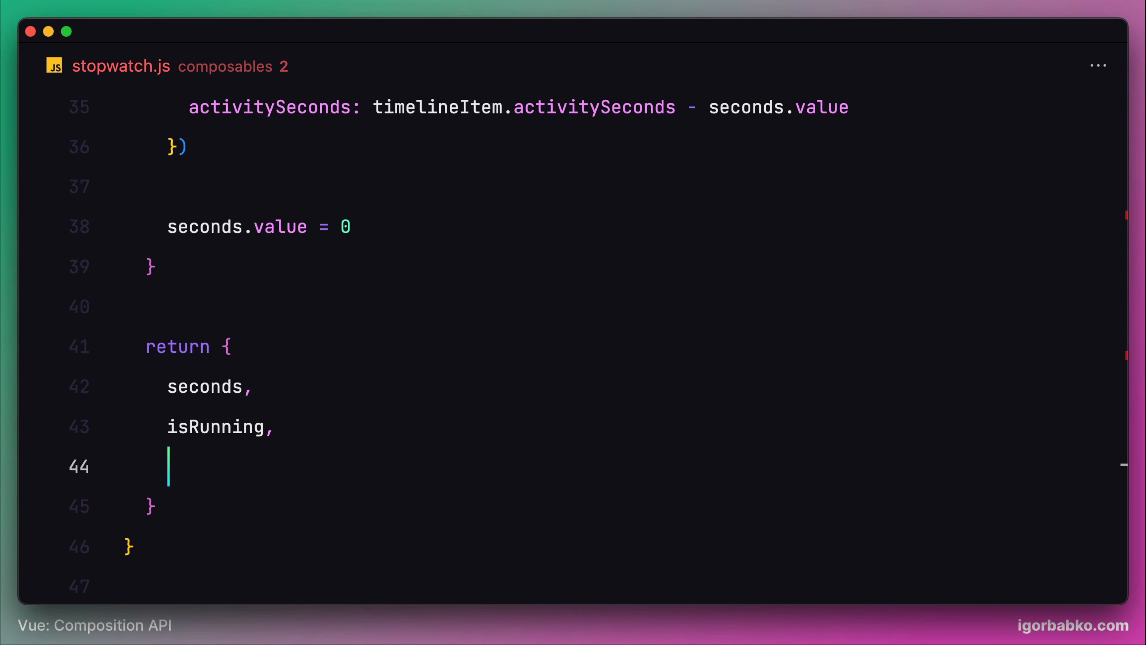
type("sta")
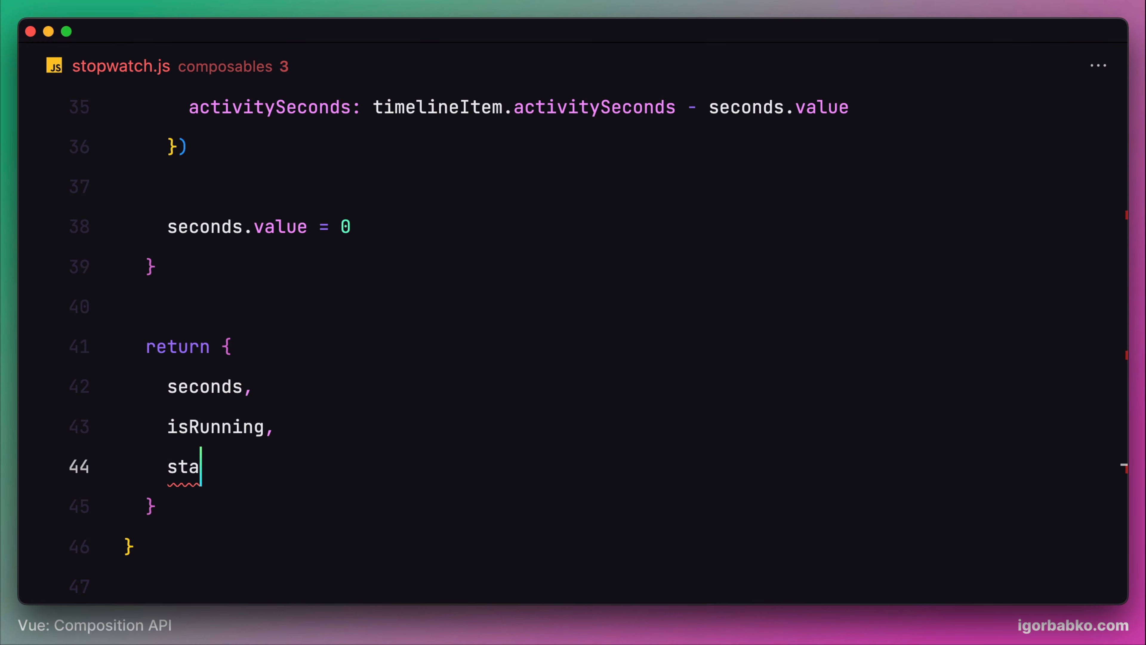
type("rt,")
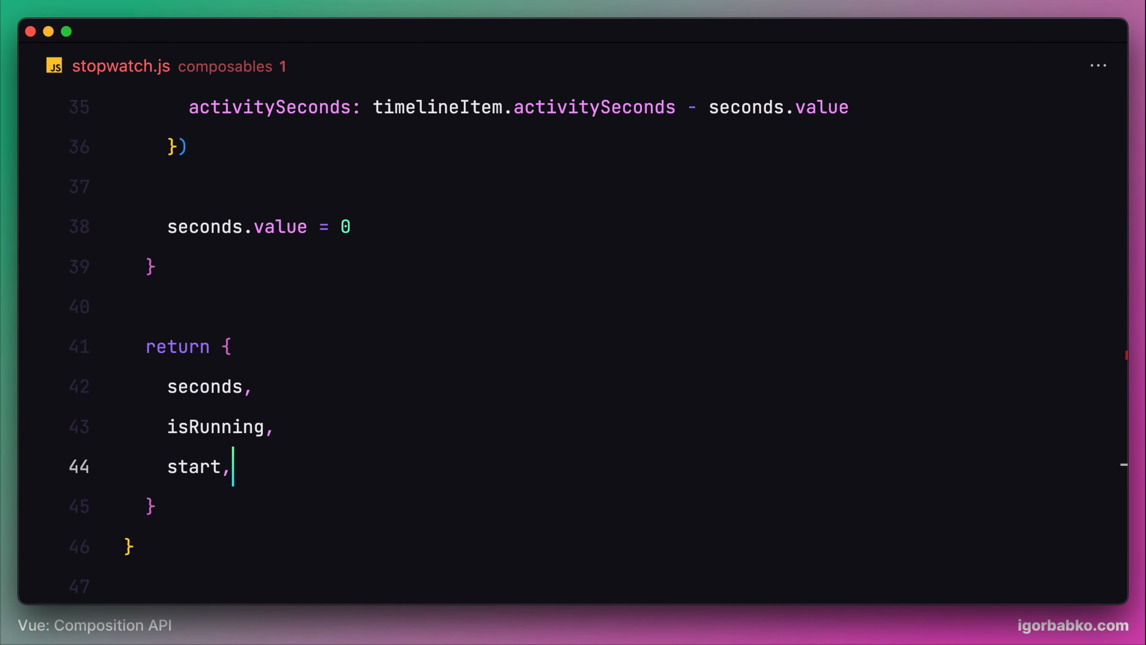
type("stop,")
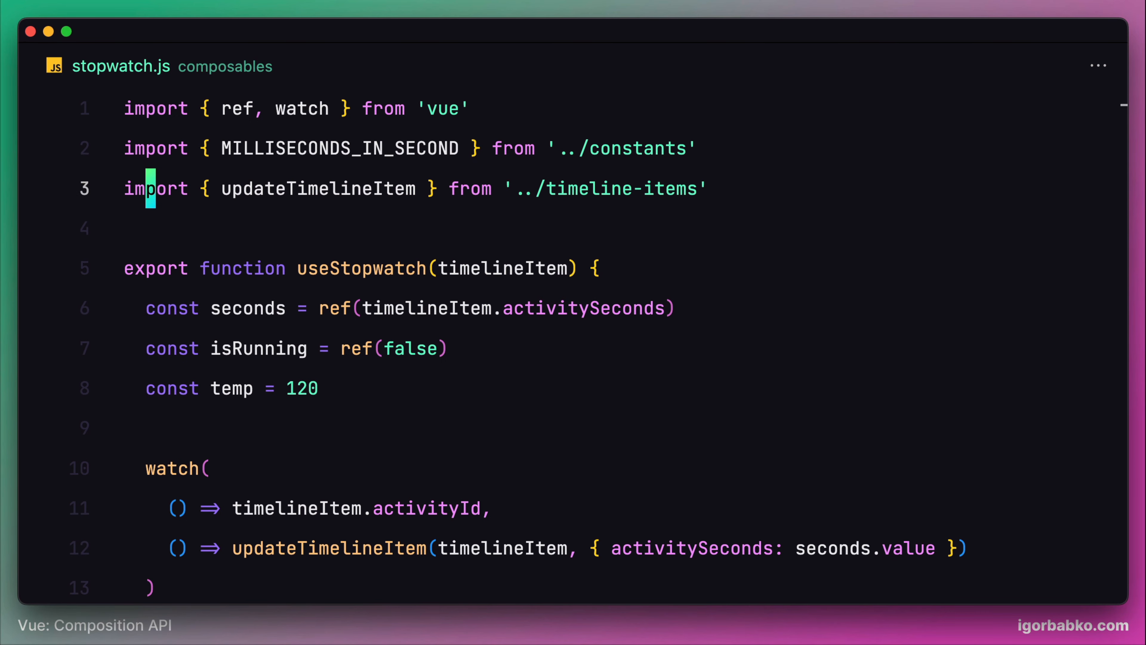
Scroll through the finished composable to review it
scroll("down", 3)
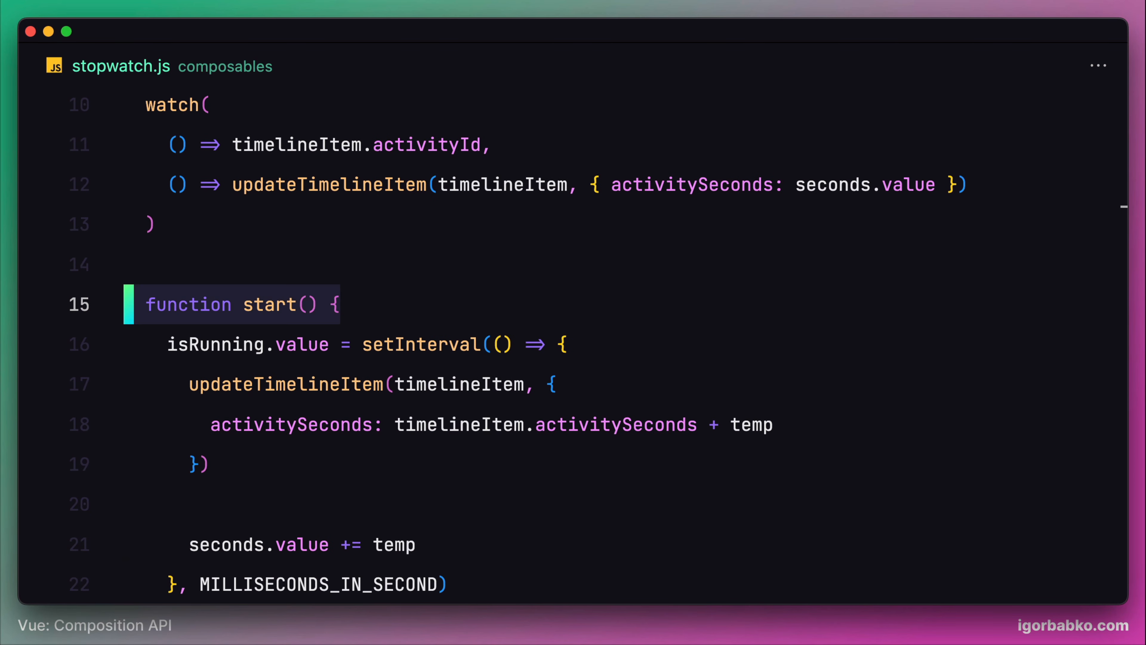
scroll("down", 3)
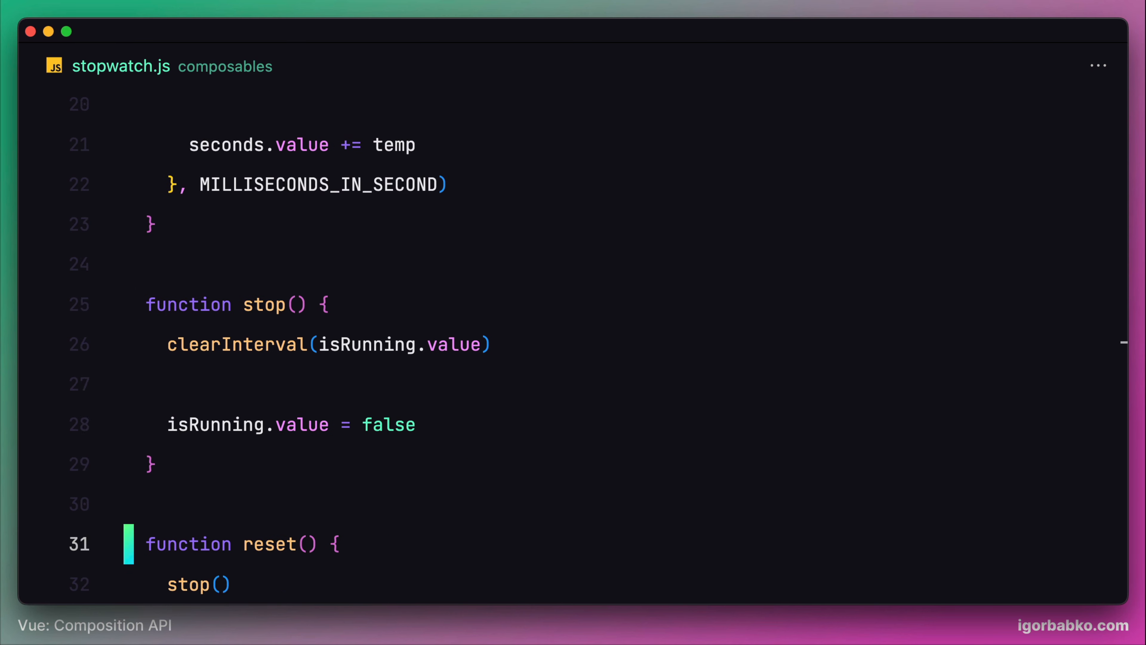
scroll("down", 3)
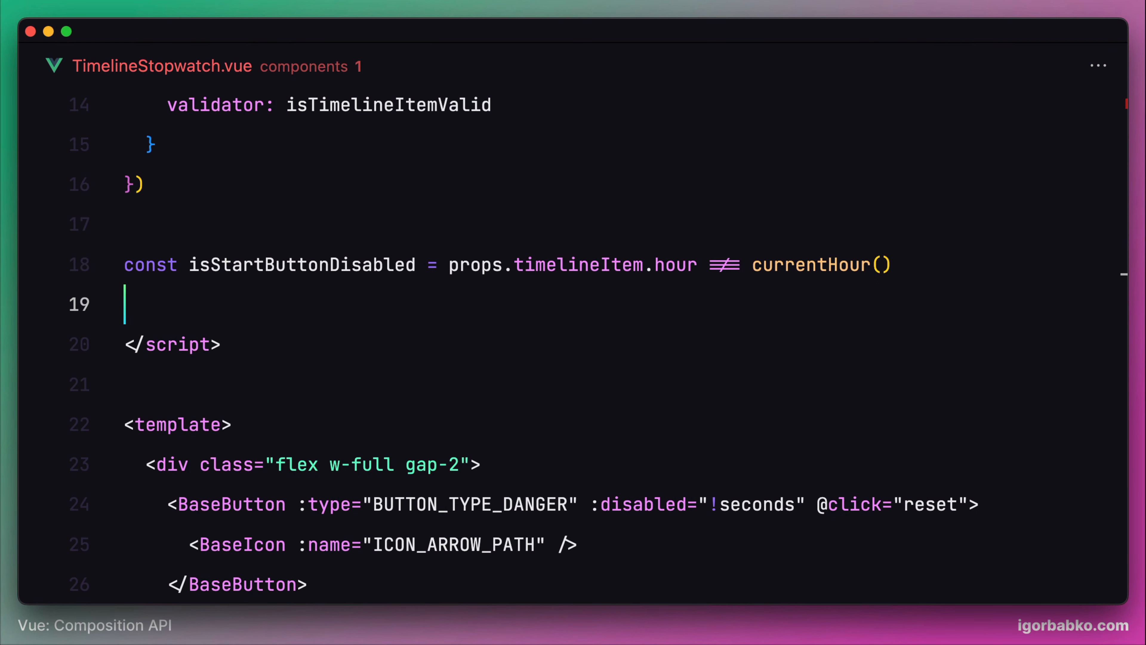
Destructure seconds, isRunning, start, stop and reset from useStopwatch(props.timelineItem)
type("const {\\n  seconds,\\n  isRunning,\\n  start,\\n  stop,\\n  reset")
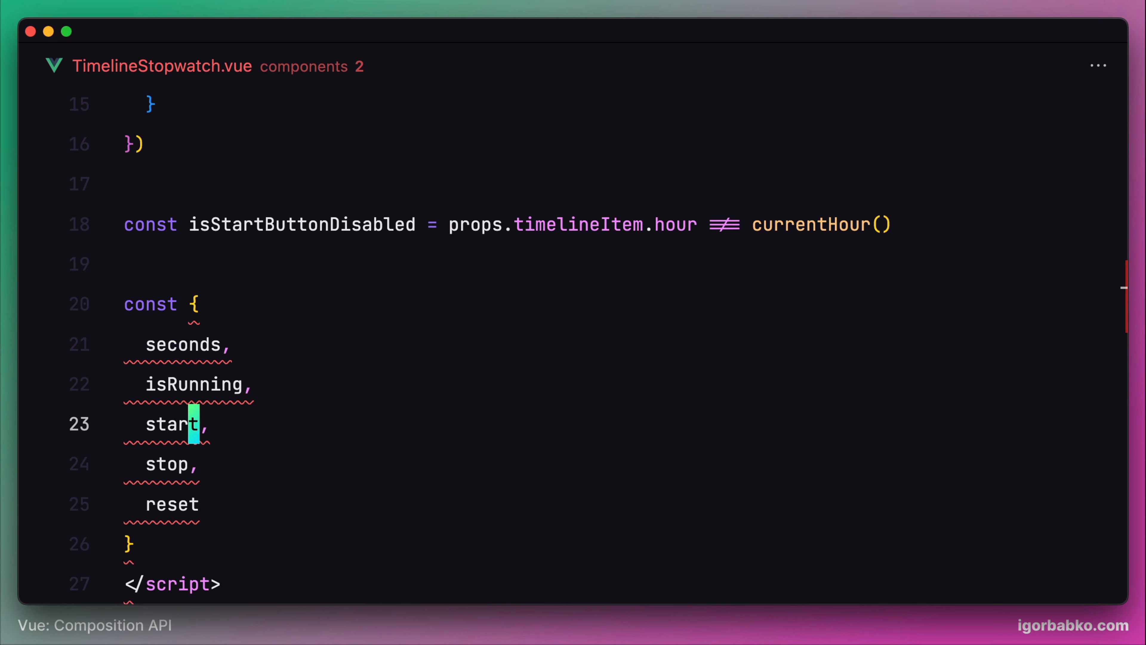
type("=")
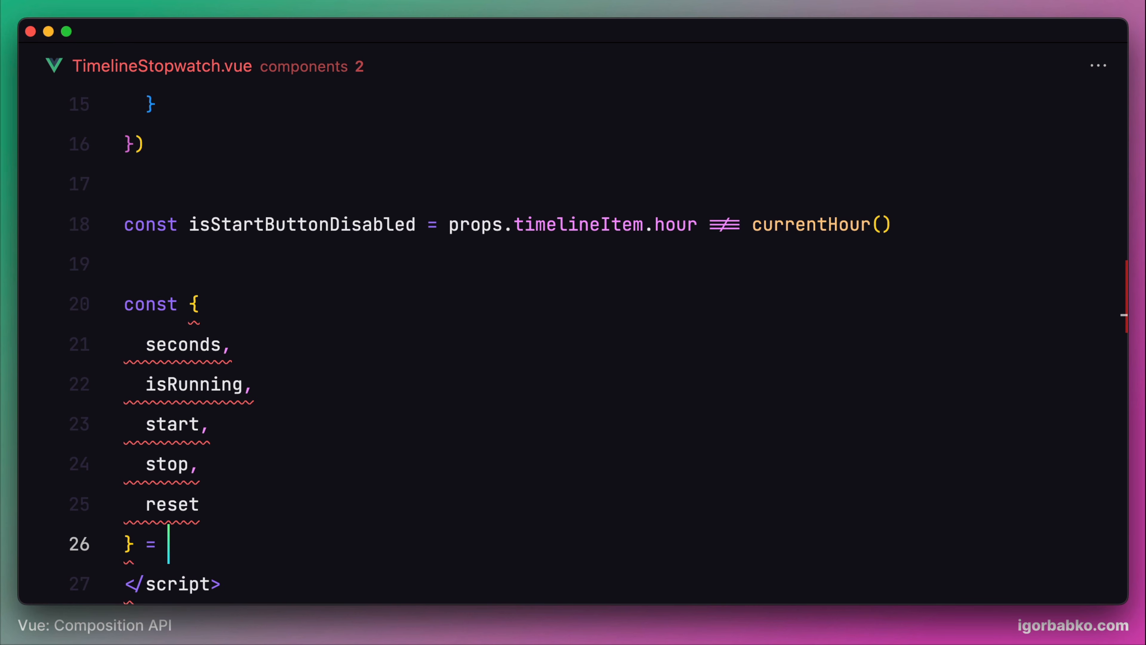
type("useStopw")
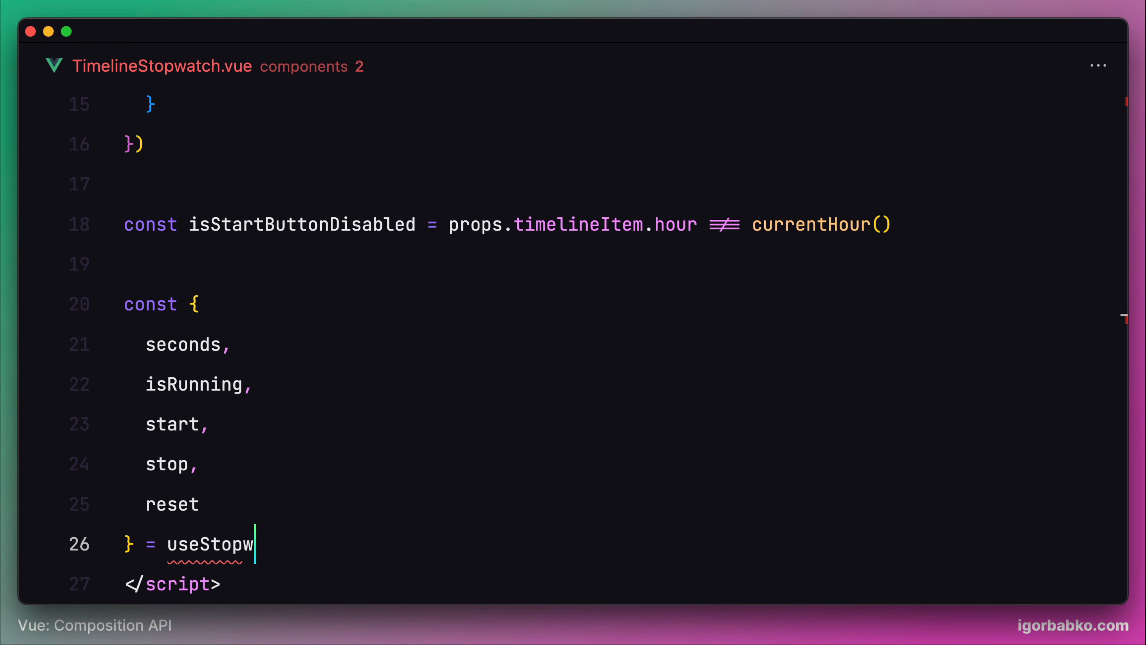
type("atch()")
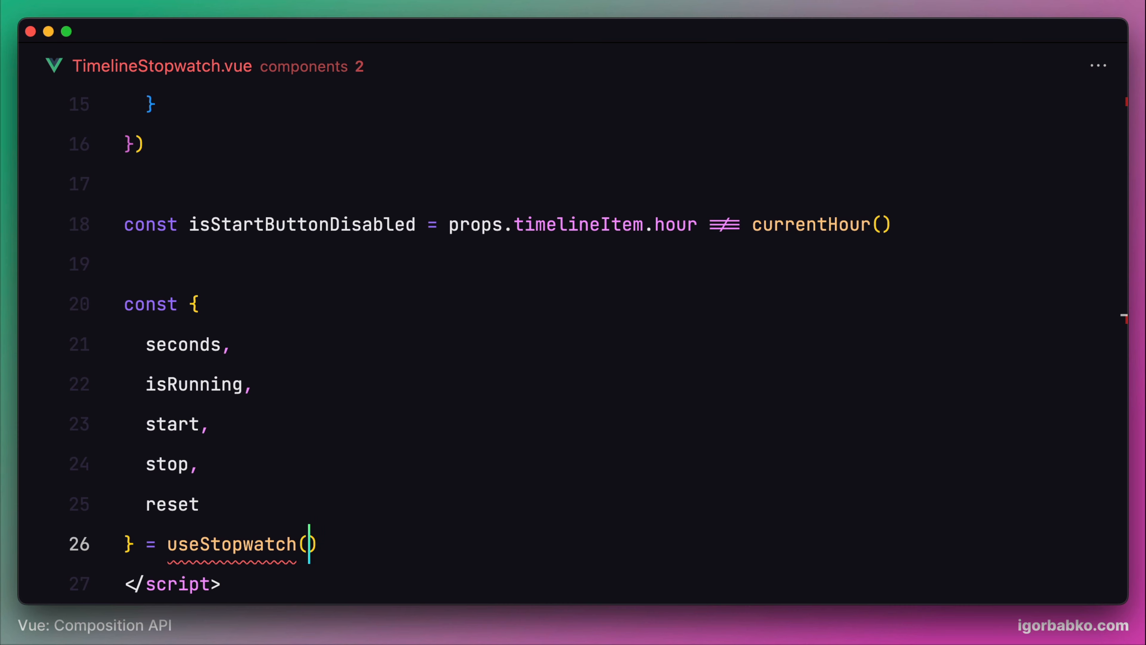
type("props.timelin")
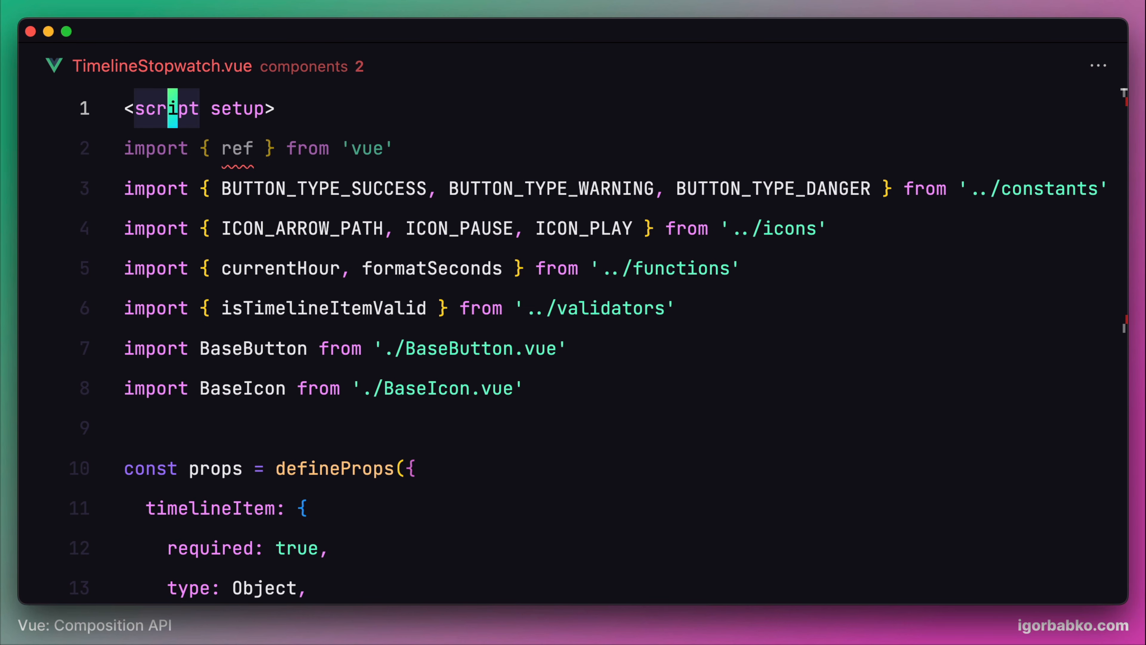
Add import { useStopwatch } from '../composables/stopwatch' to TimelineStopwatch.vue
key("Enter")
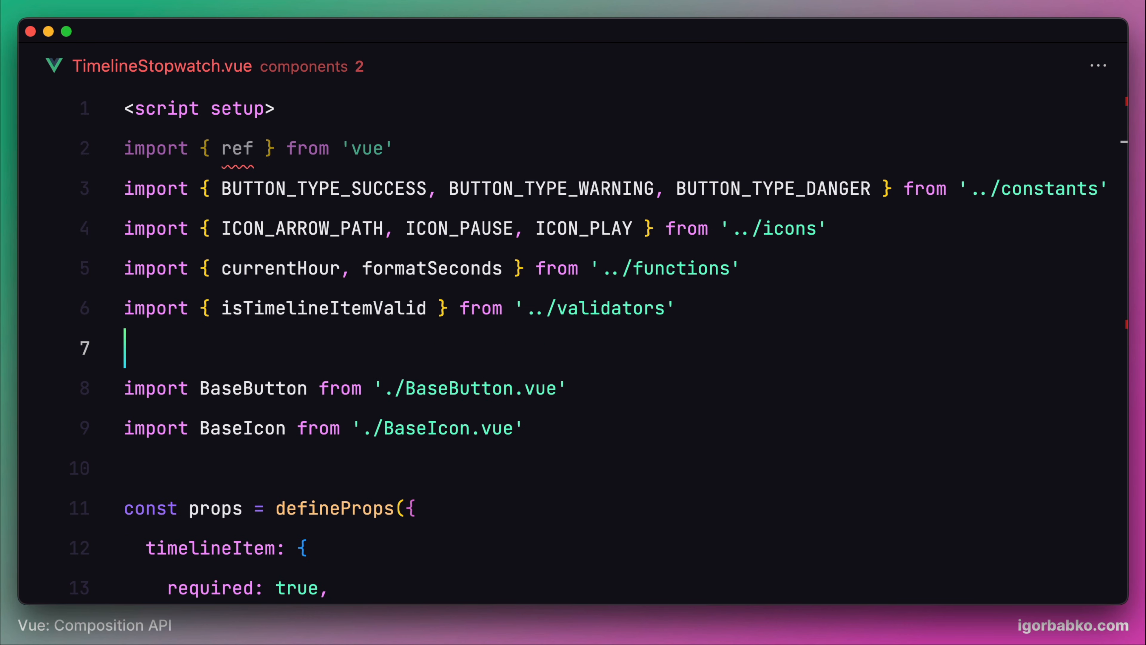
type("import {  } from ''")
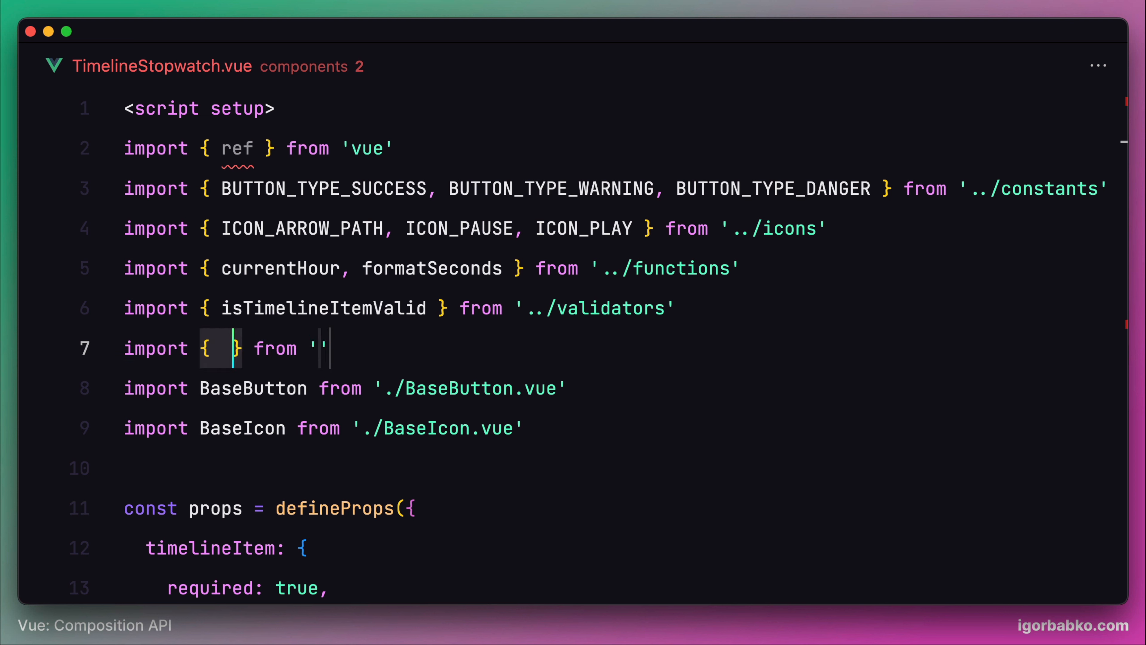
type("useStopwatch } from '..")
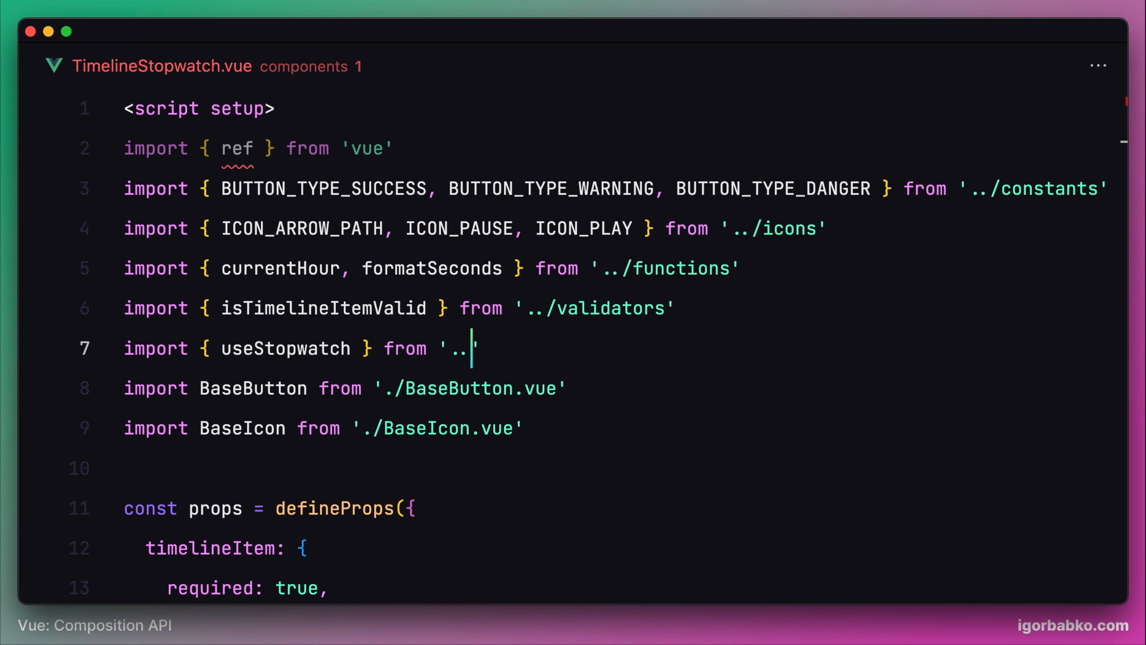
type("/composables/")
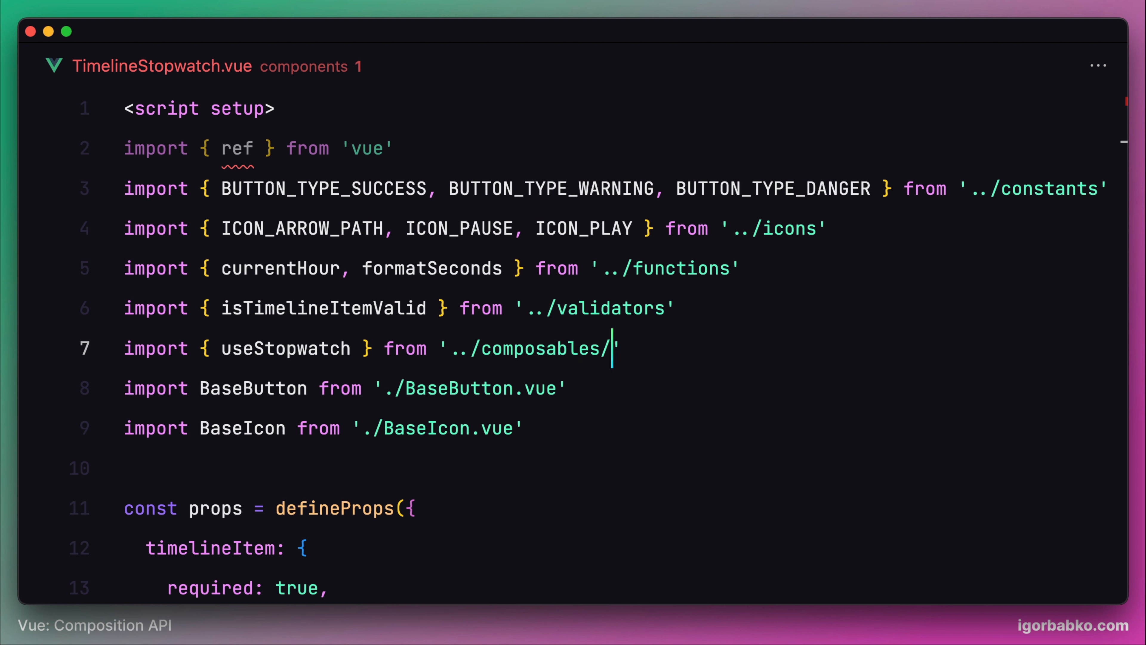
type("stopwatch")
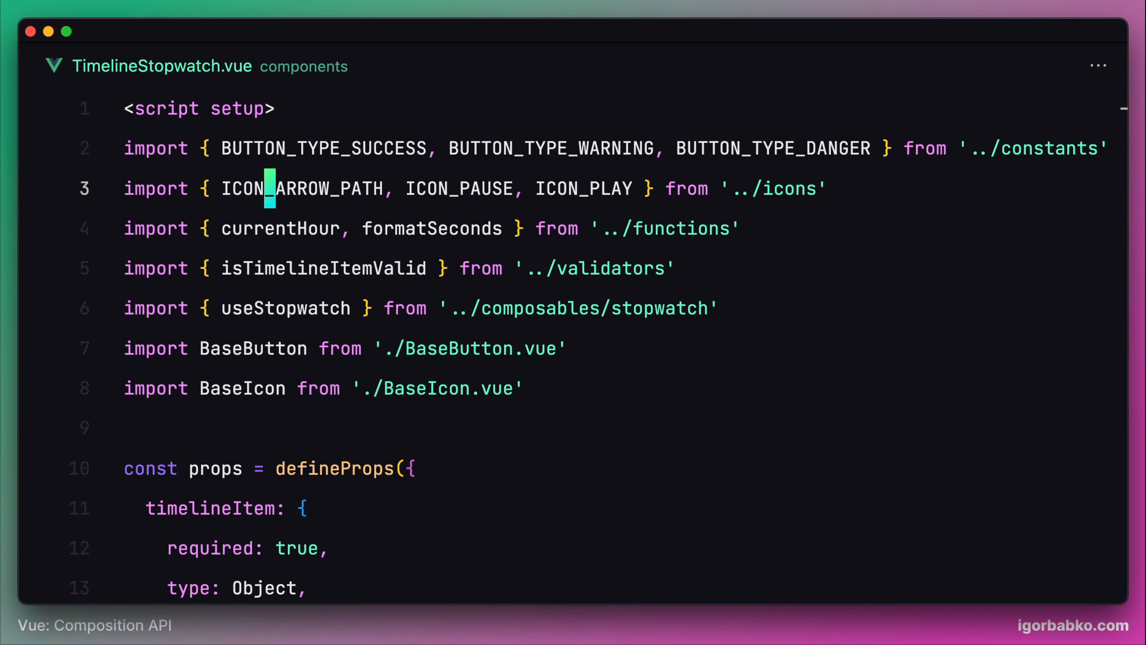
Disable the play button with props.timelineItem.hour !== currentHour() and delete the unused isStartButtonDisabled constant
scroll("down", 3)
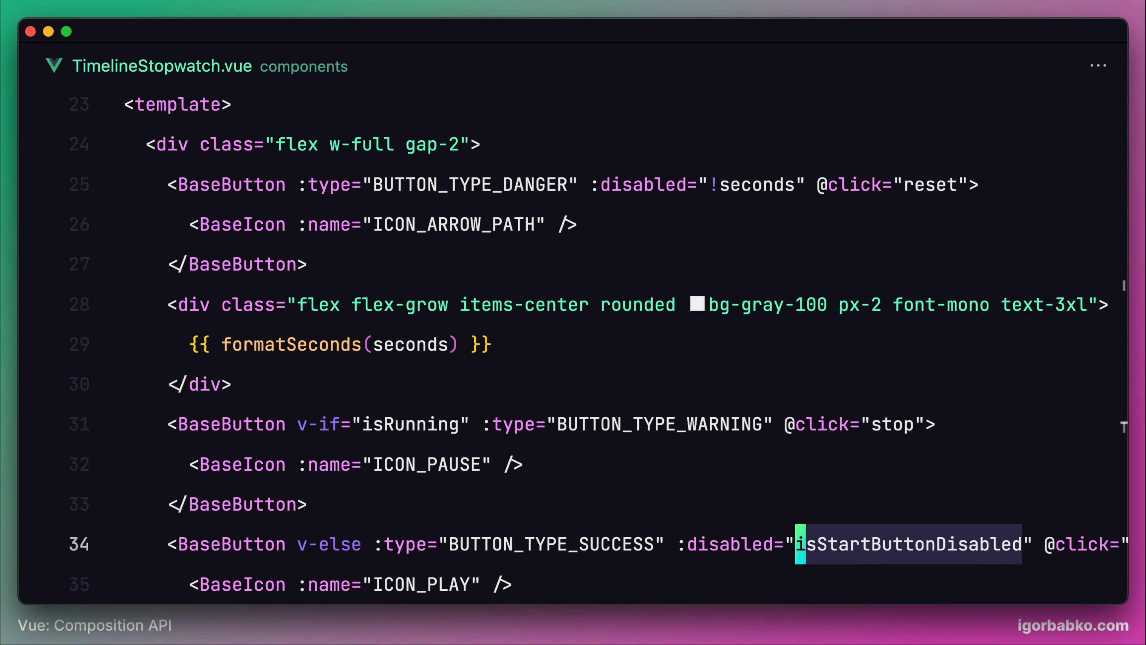
type("props.timelineItem.hour !== currentHour()")
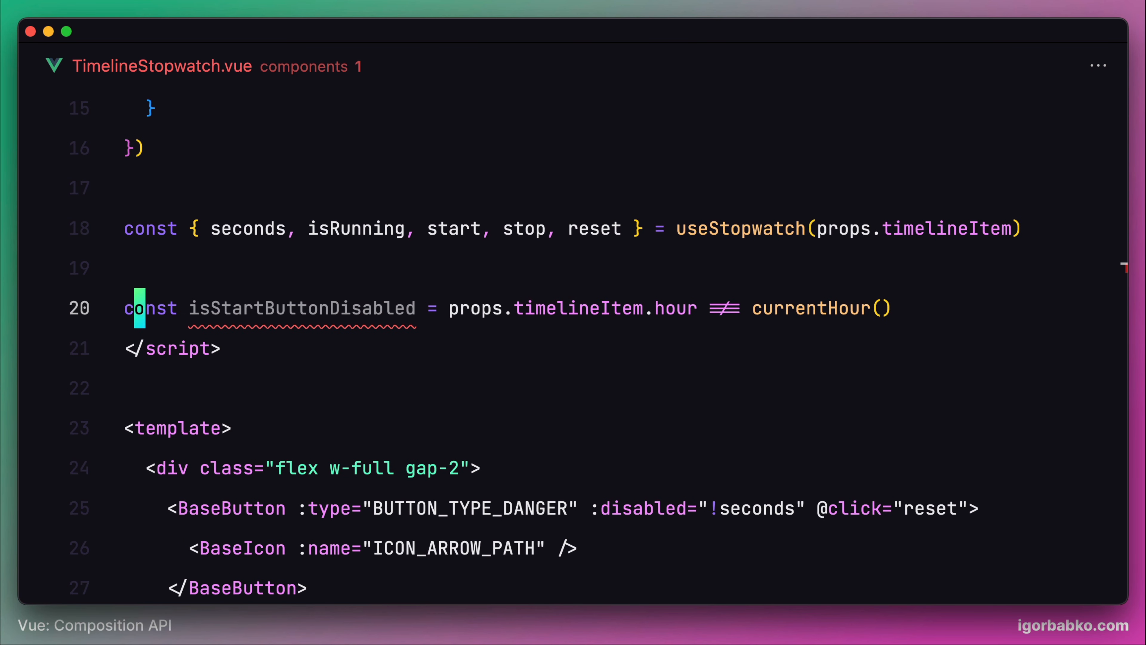
key("Backspace")
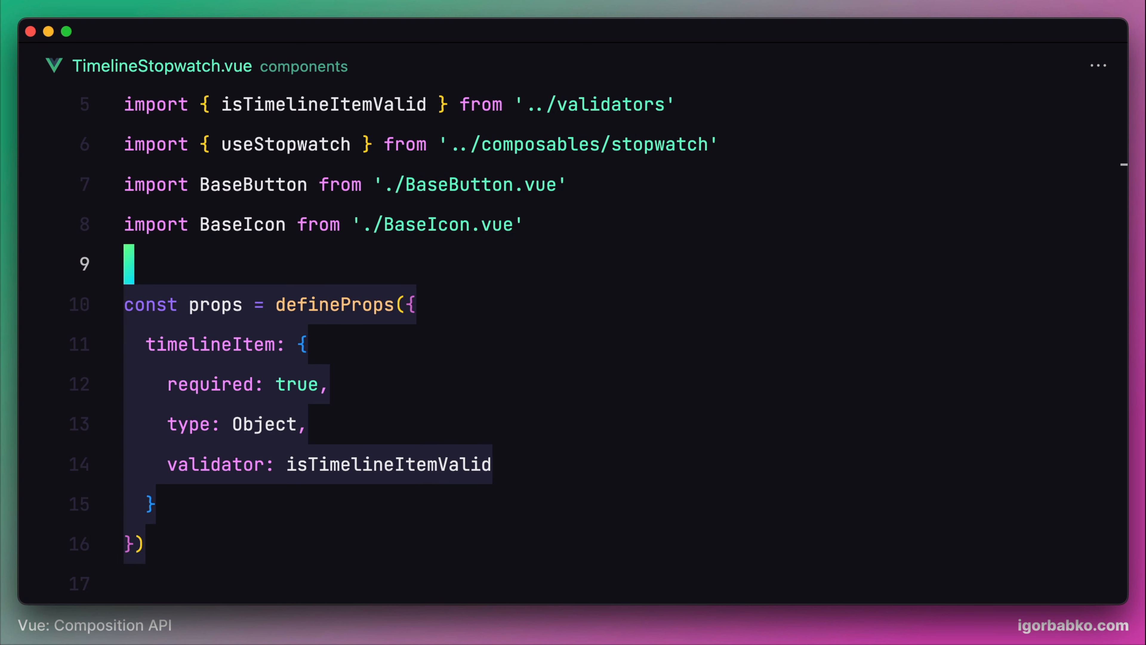
scroll("down", 3)
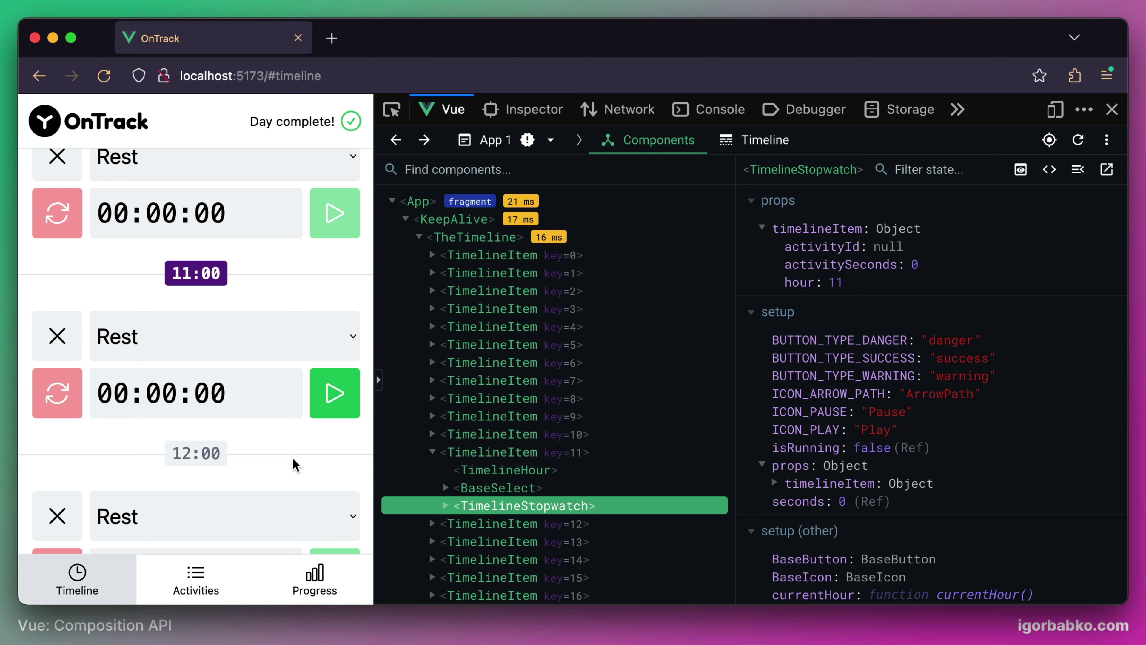
Start the 11:00 stopwatch and visit Activities and Progress before returning to the timeline
left_click(334, 394)
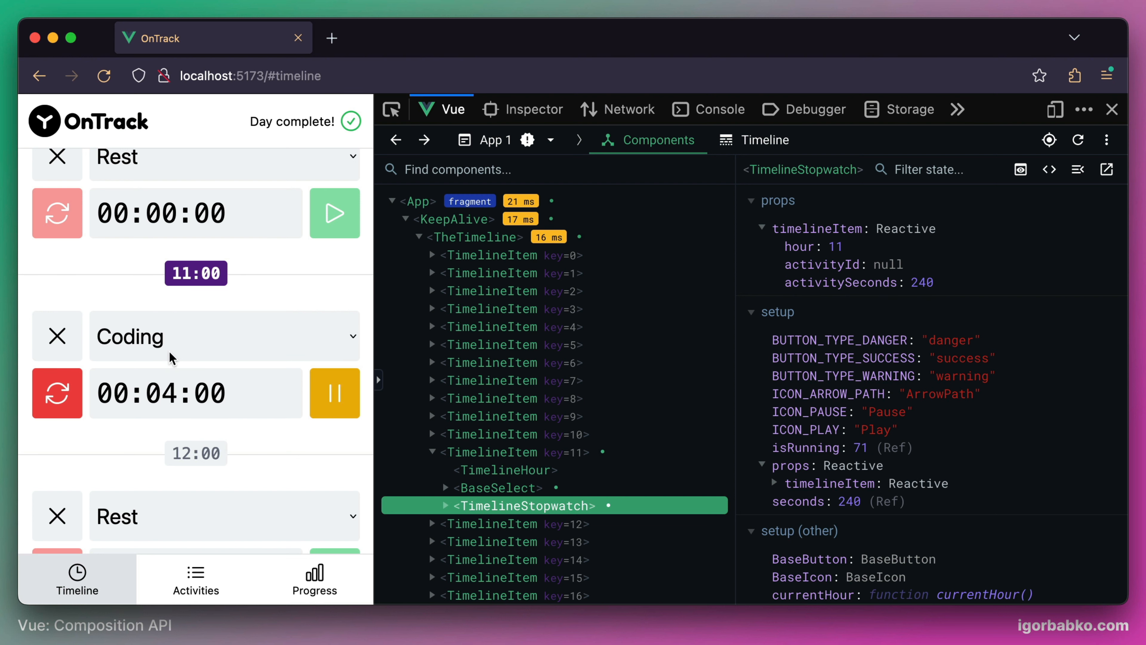
left_click(196, 584)
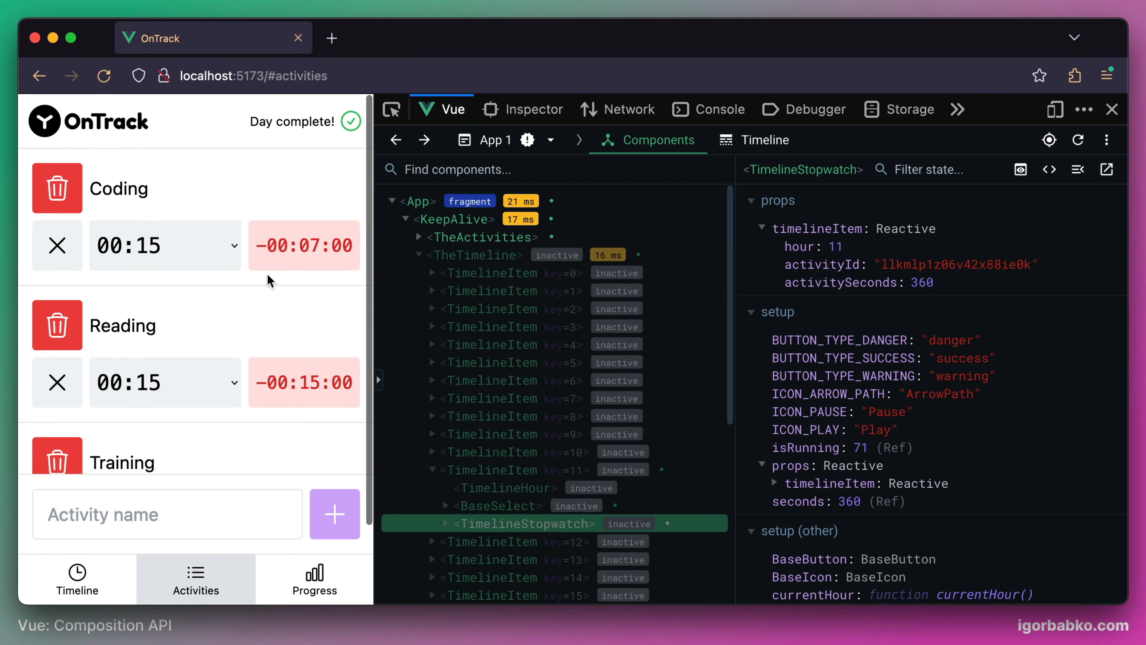
left_click(313, 580)
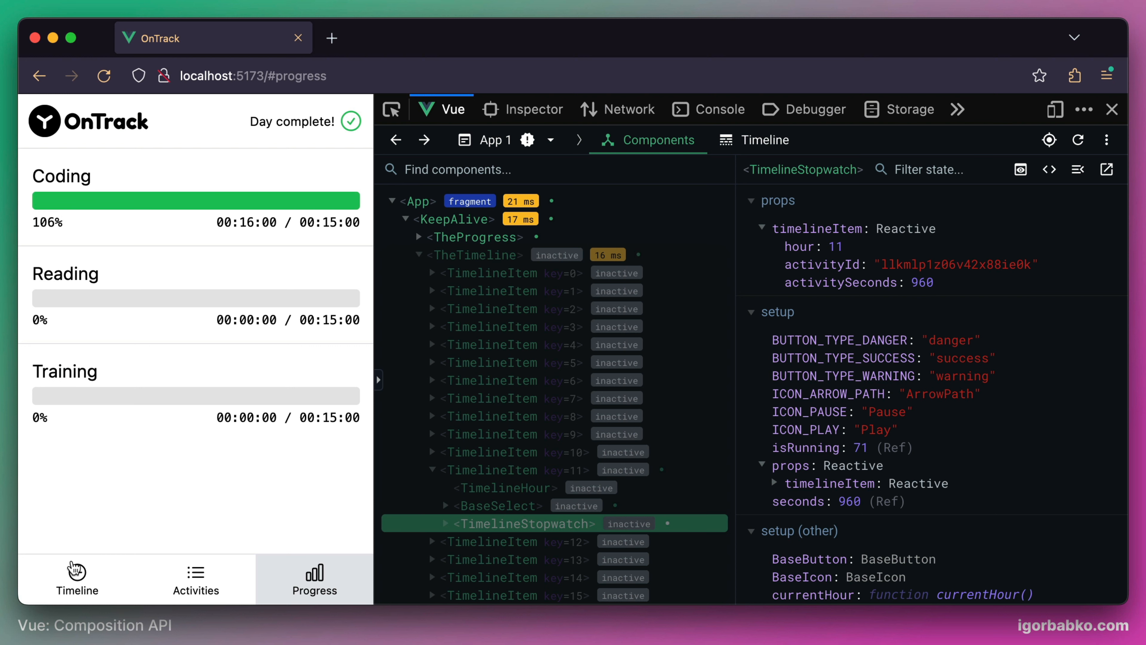
left_click(76, 574)
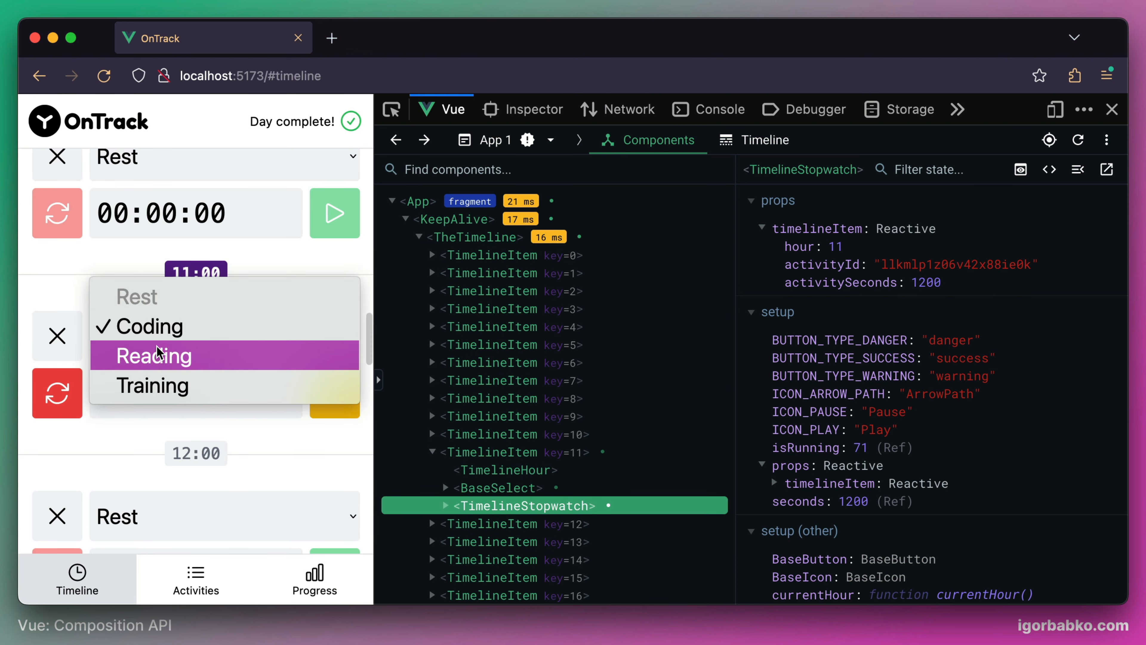
Switch the 11:00 activity to Reading, pause, resume and reset the stopwatch to zero
left_click(154, 356)
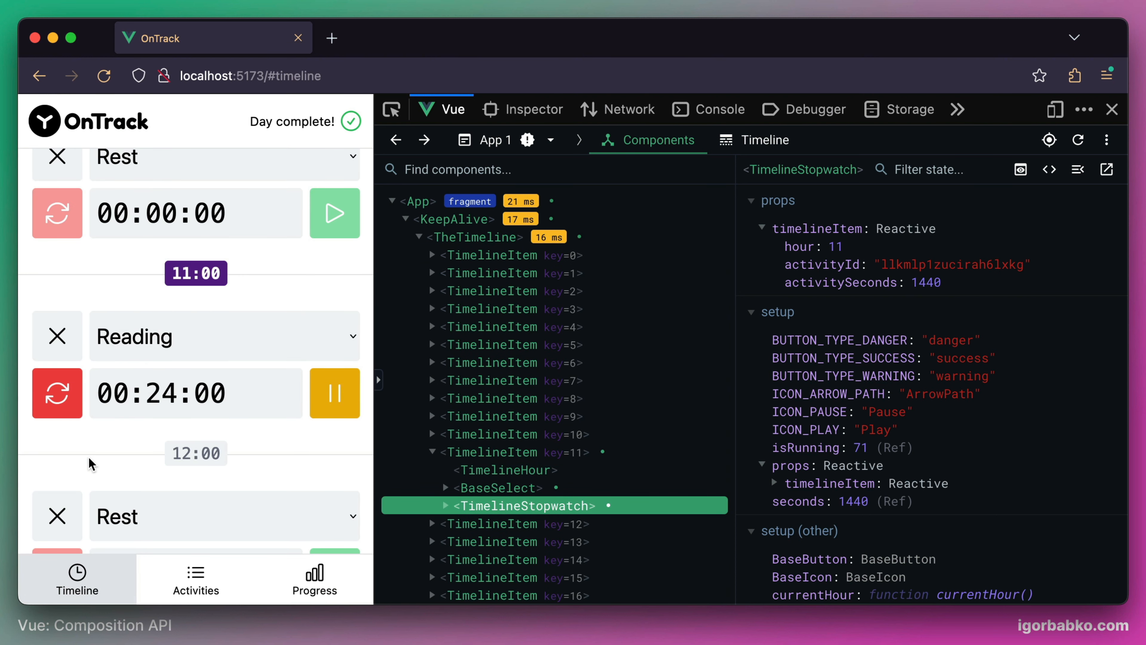
left_click(334, 393)
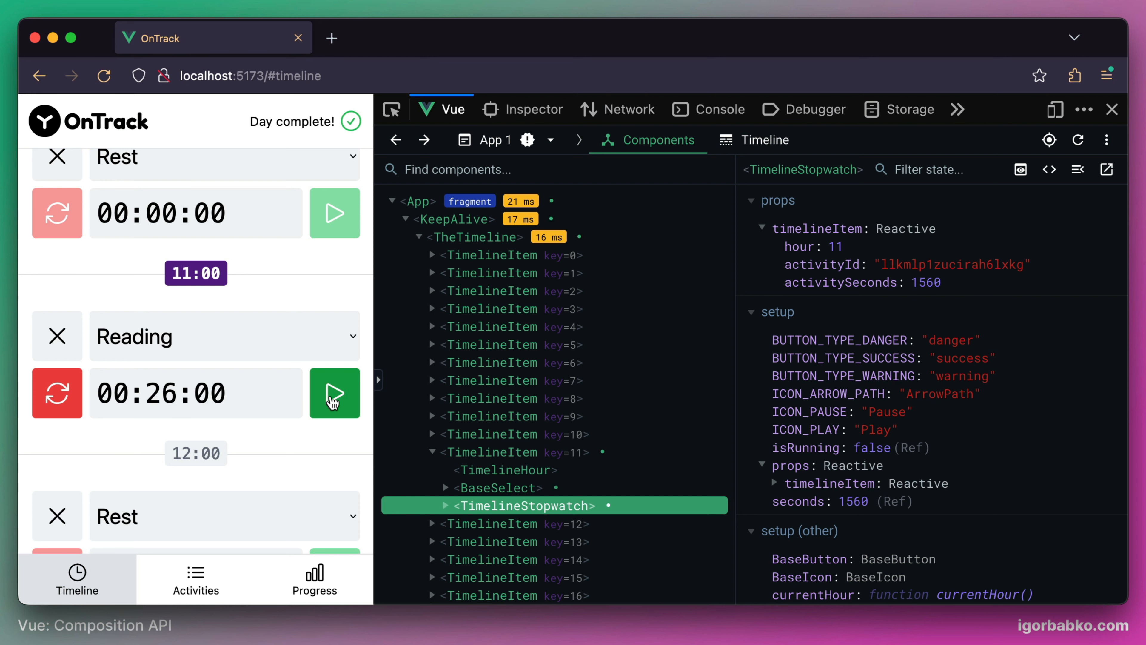
left_click(334, 393)
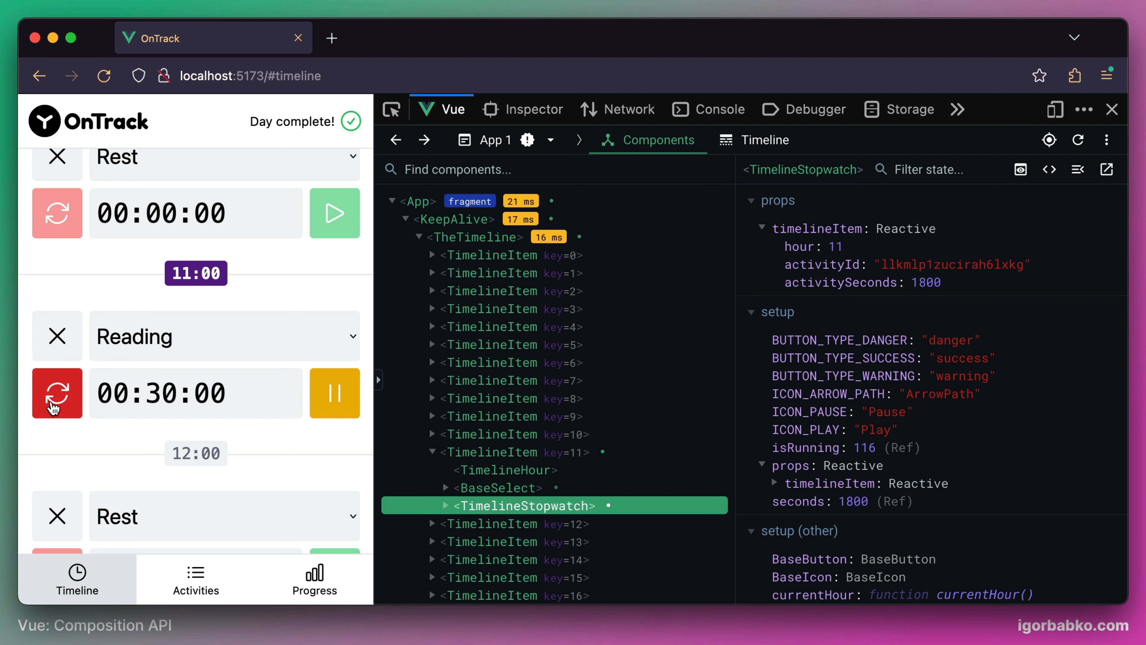
left_click(57, 393)
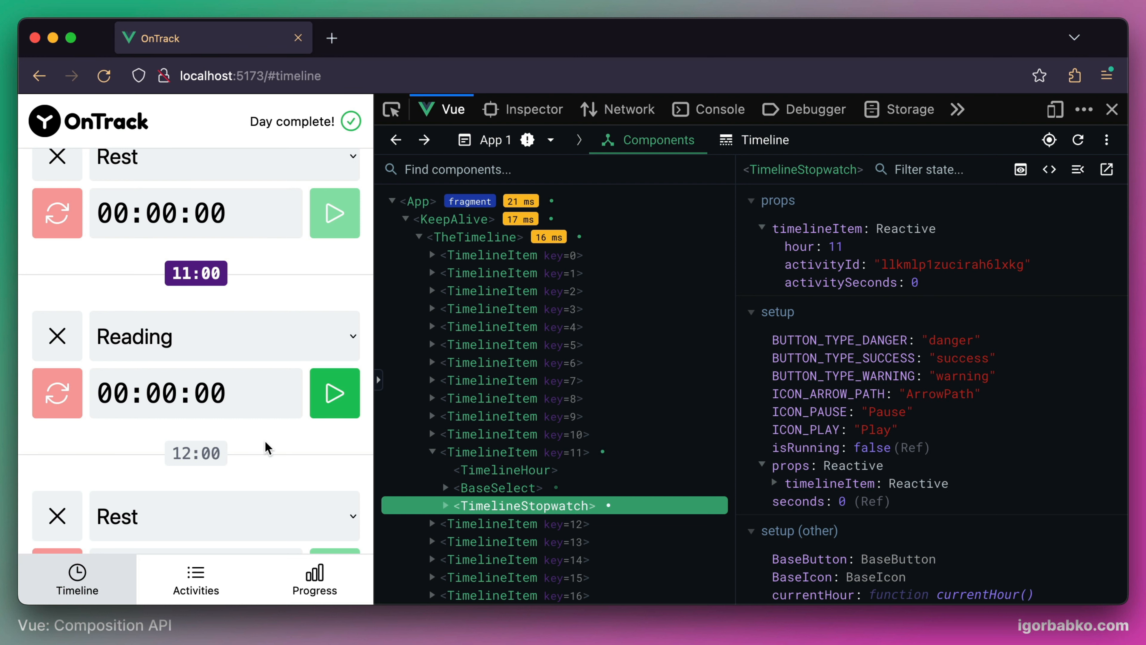